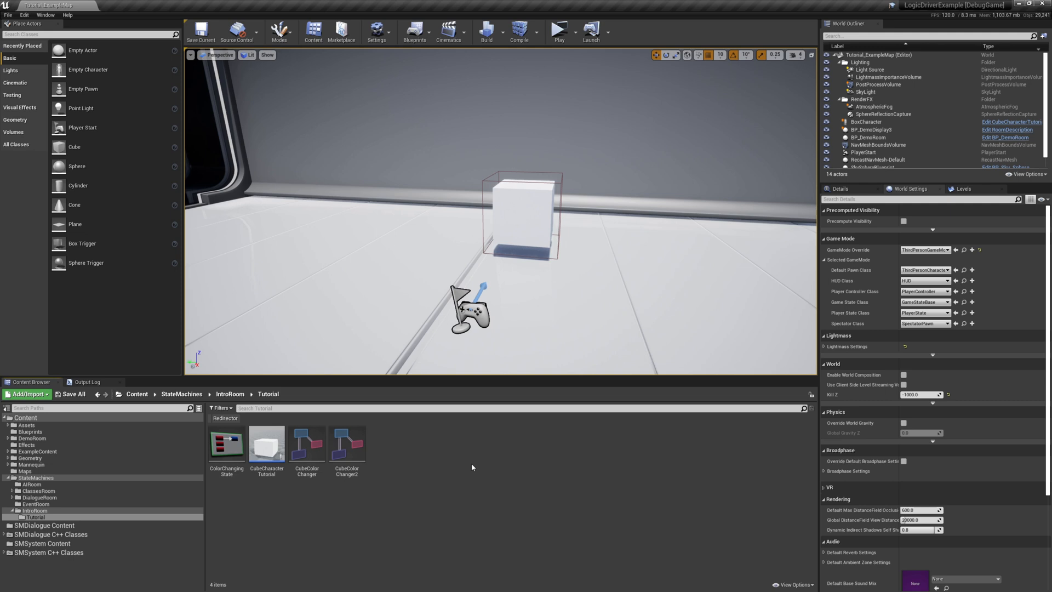
Open the CubeCharacterTutorial asset from the Content Browser in the Blueprint Editor.
{"action": "double_click", "coordinate": [266, 444]}
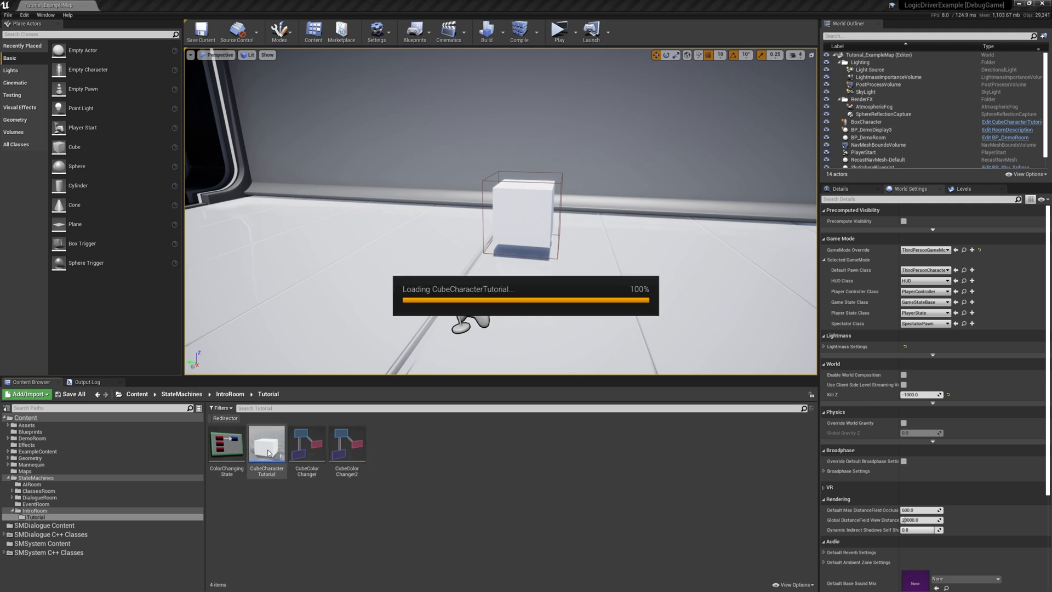
{"action": "double_click", "coordinate": [267, 442]}
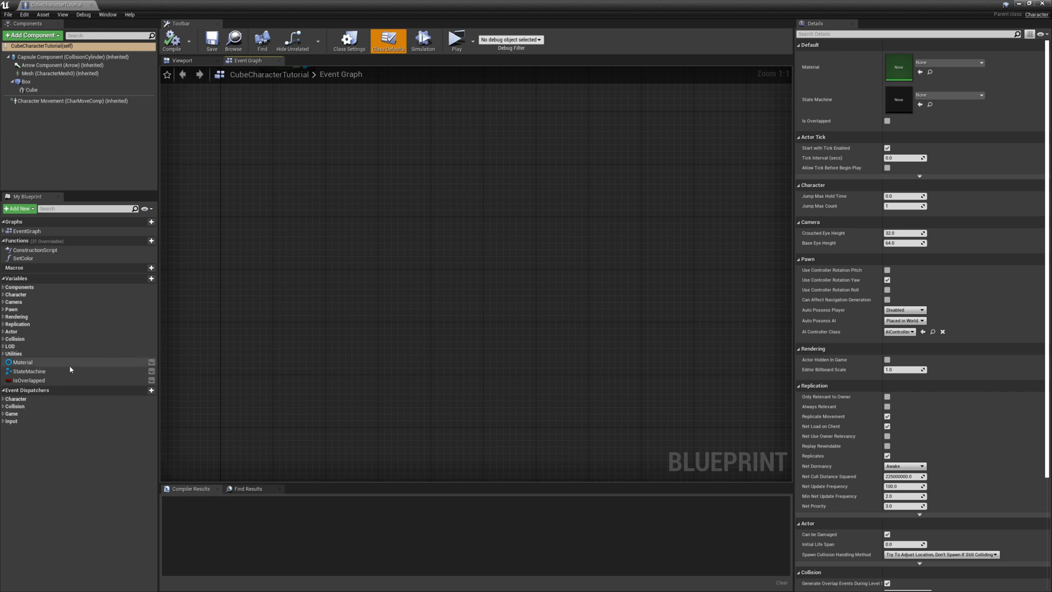
Select and delete the StateMachine variable from My Blueprint > Variables.
{"action": "left_click", "coordinate": [28, 371]}
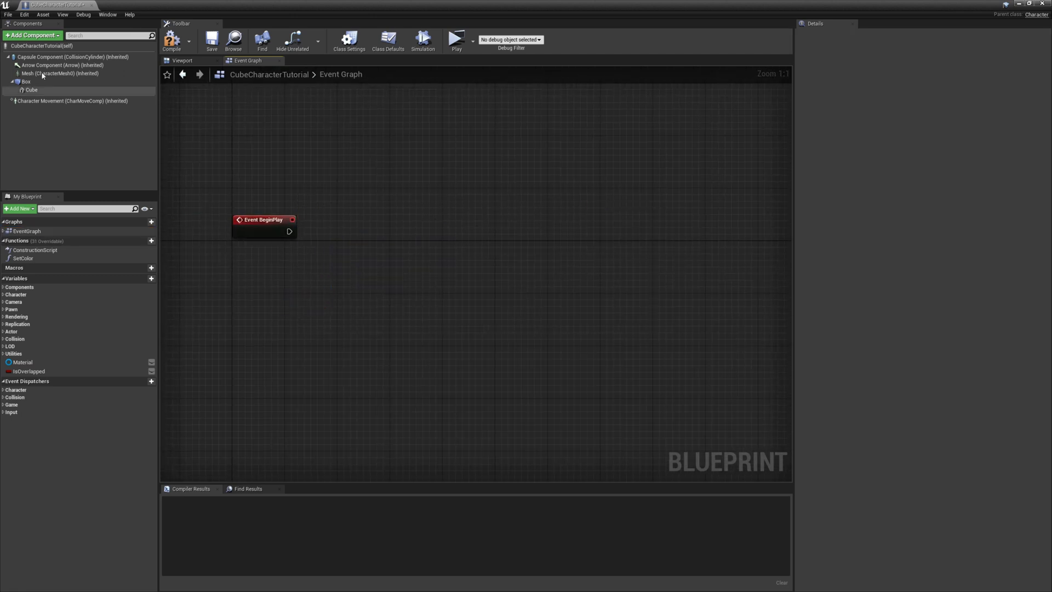
Add a State Machine component (searched as 'state m') to the blueprint.
{"action": "type", "text": "state m"}
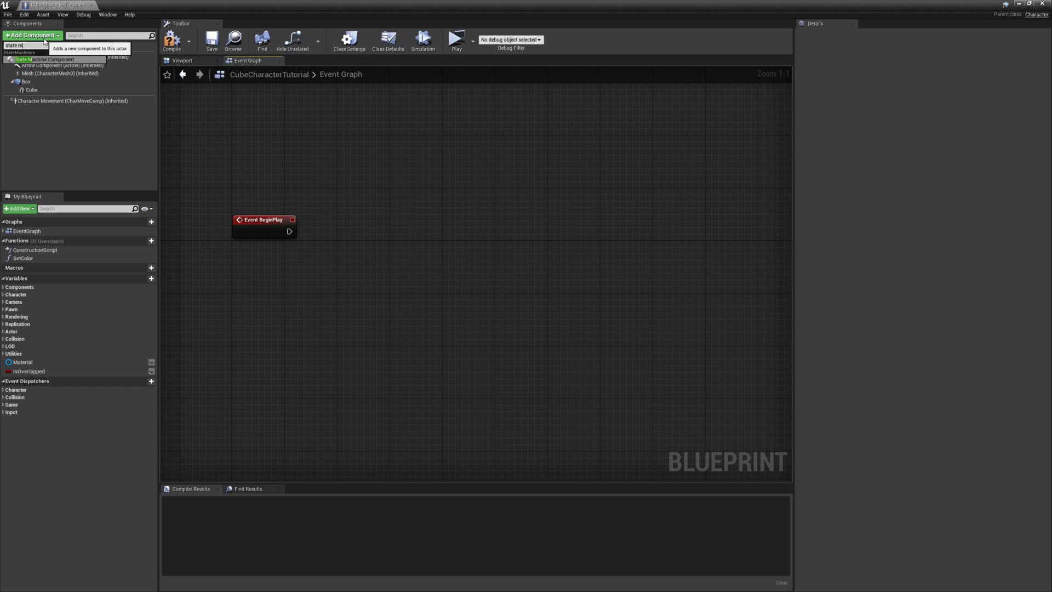
{"action": "left_click", "coordinate": [46, 59]}
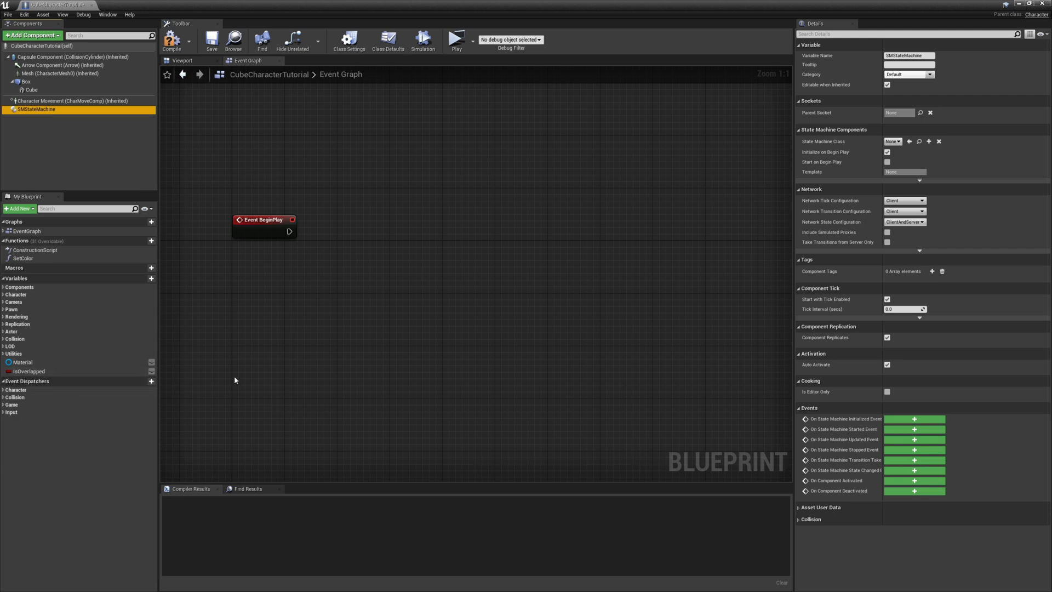
{"action": "mouse_move", "coordinate": [591, 277]}
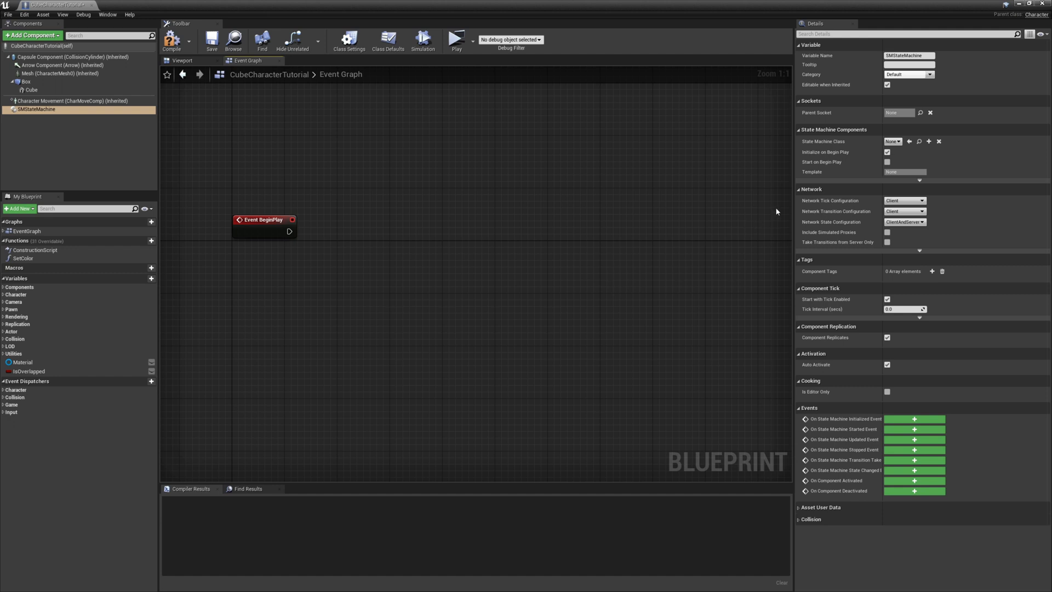
{"action": "mouse_move", "coordinate": [760, 250]}
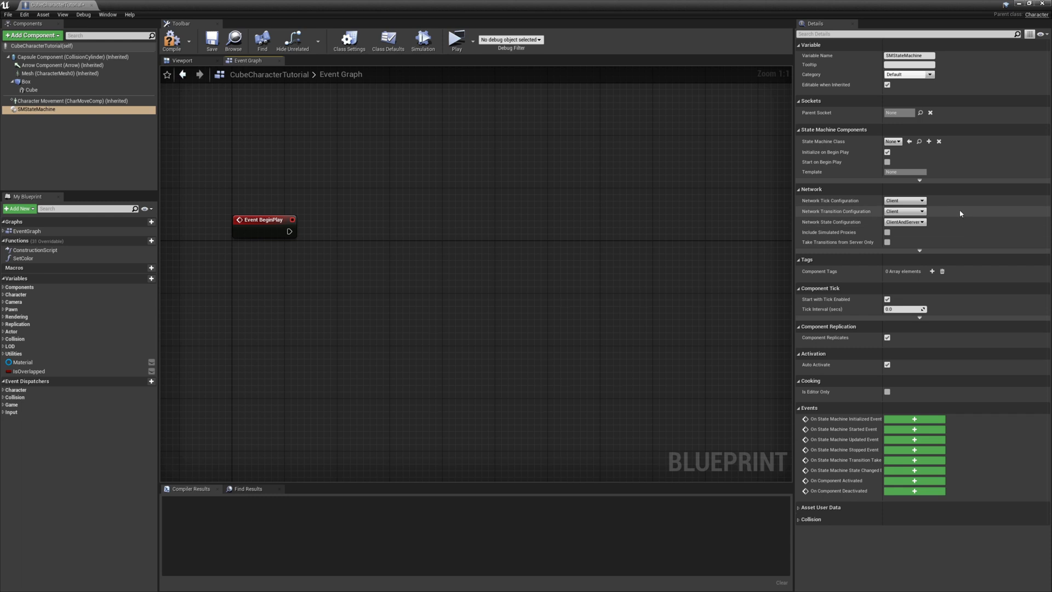
{"action": "left_click", "coordinate": [903, 199]}
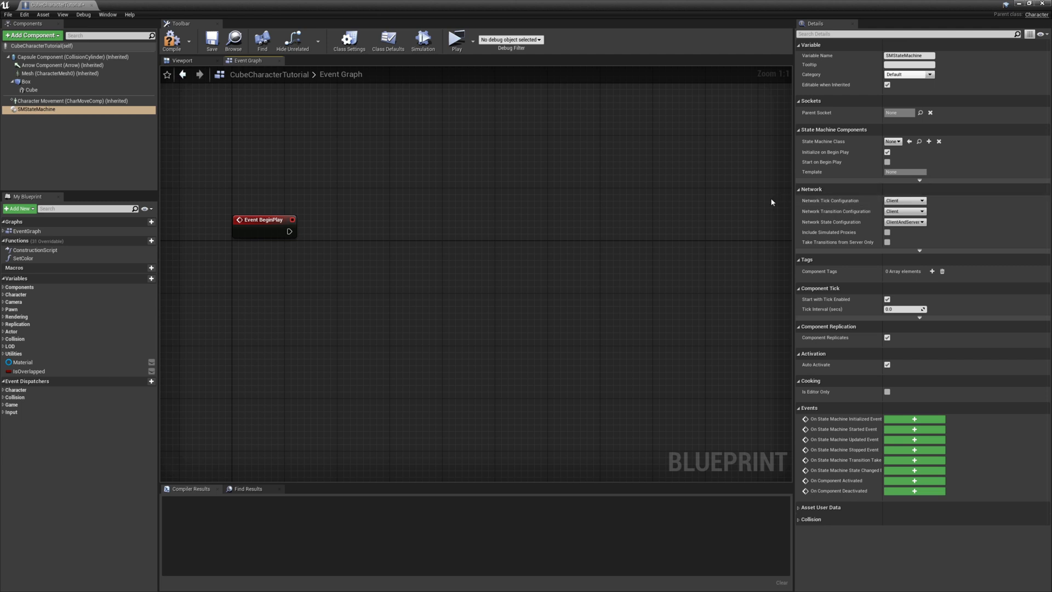
{"action": "mouse_move", "coordinate": [770, 205]}
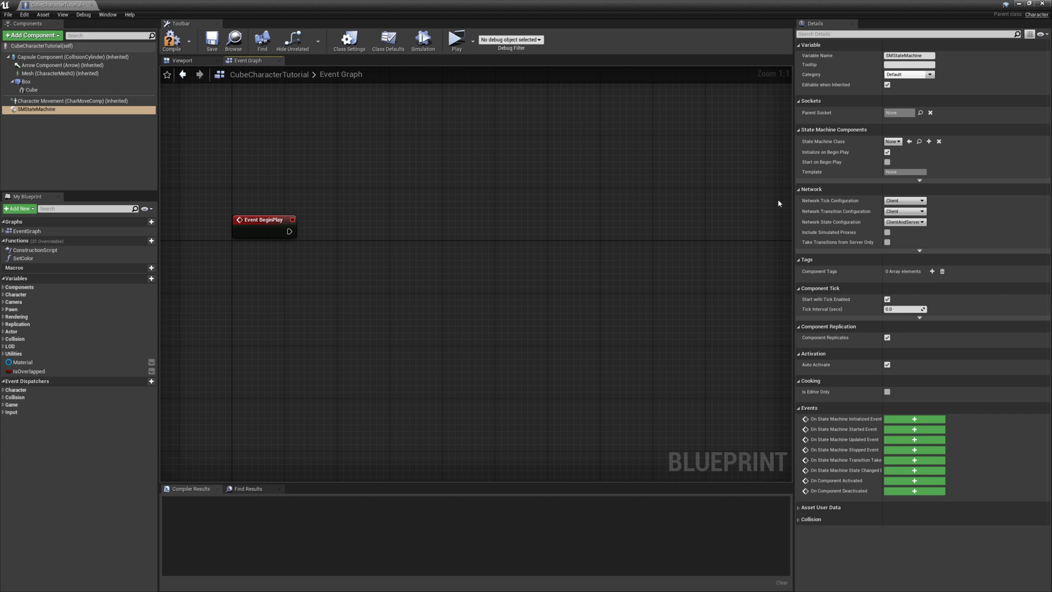
{"action": "mouse_move", "coordinate": [769, 211]}
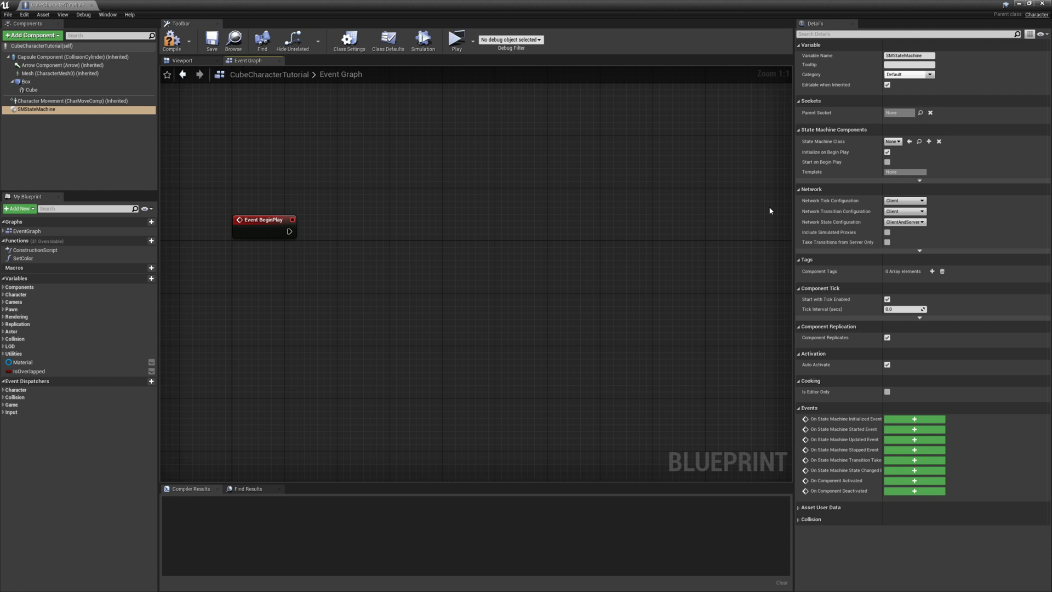
Set Network Transition Configuration to Server in the Details panel.
{"action": "left_click", "coordinate": [903, 211]}
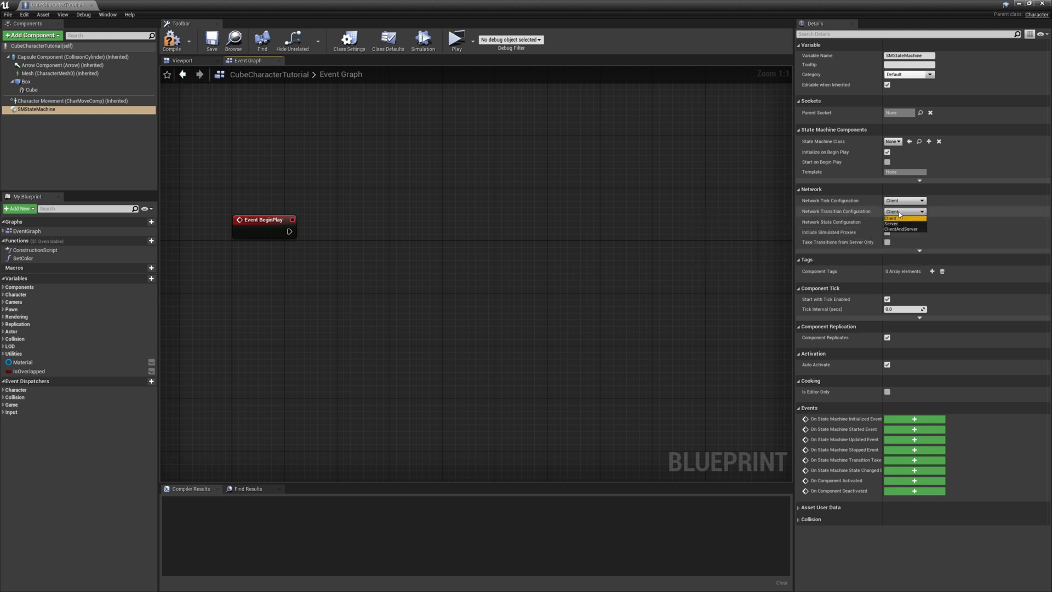
{"action": "left_click", "coordinate": [891, 224]}
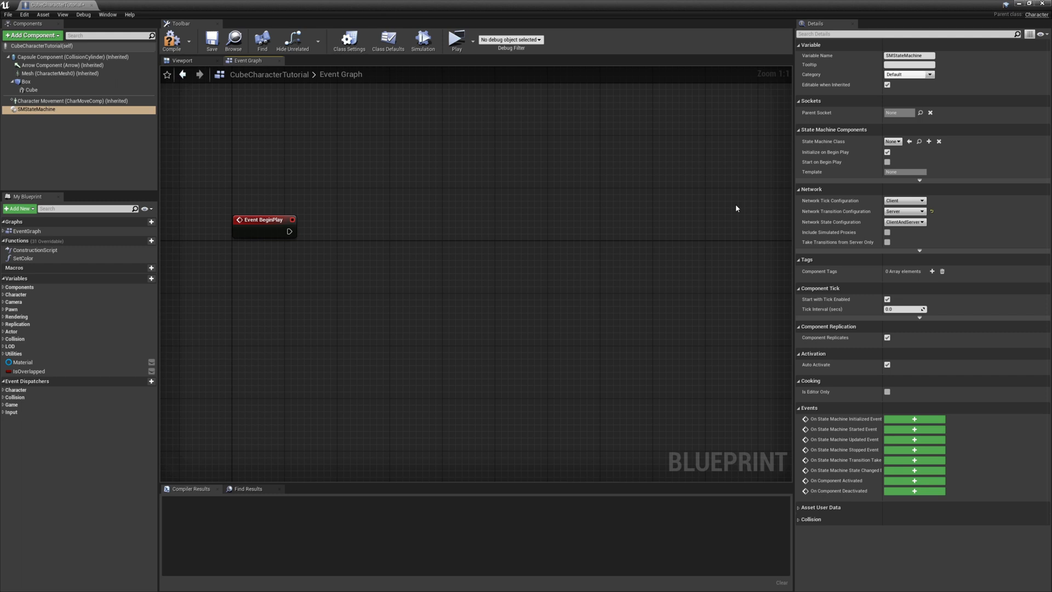
{"action": "mouse_move", "coordinate": [763, 209]}
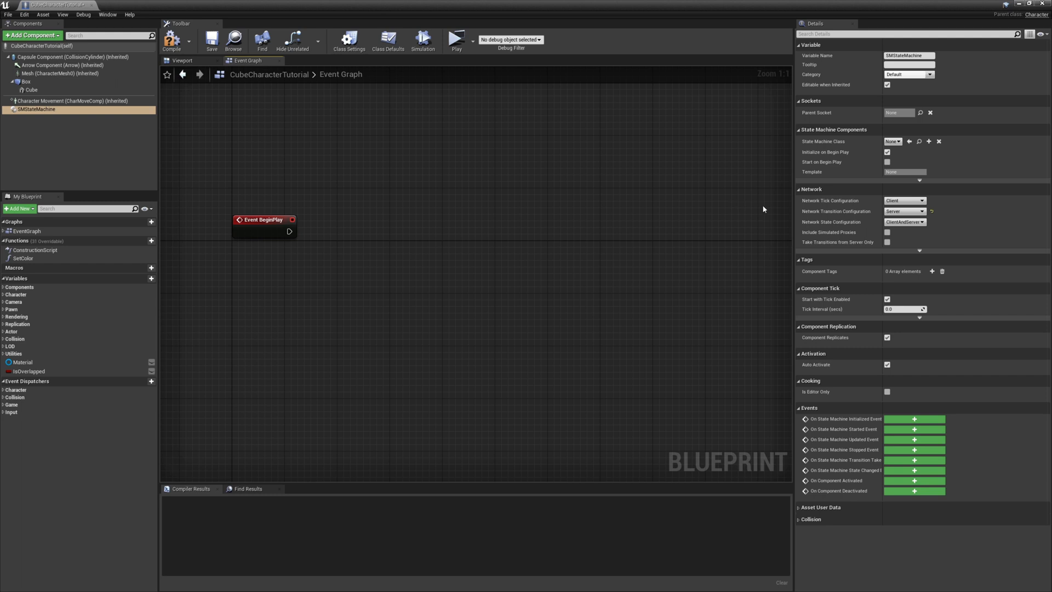
{"action": "left_click", "coordinate": [904, 210]}
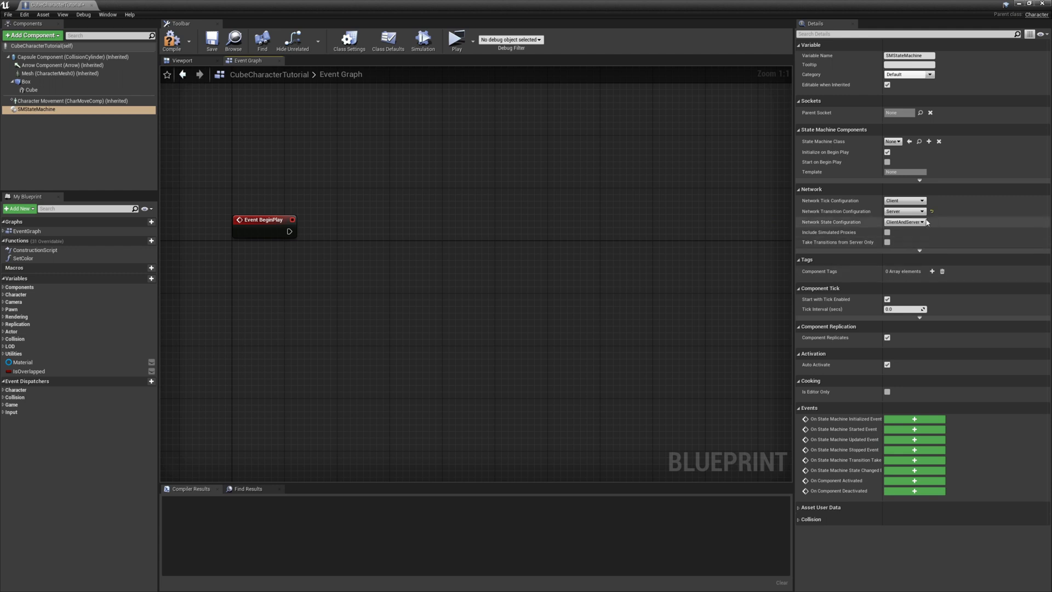
{"action": "mouse_move", "coordinate": [904, 210]}
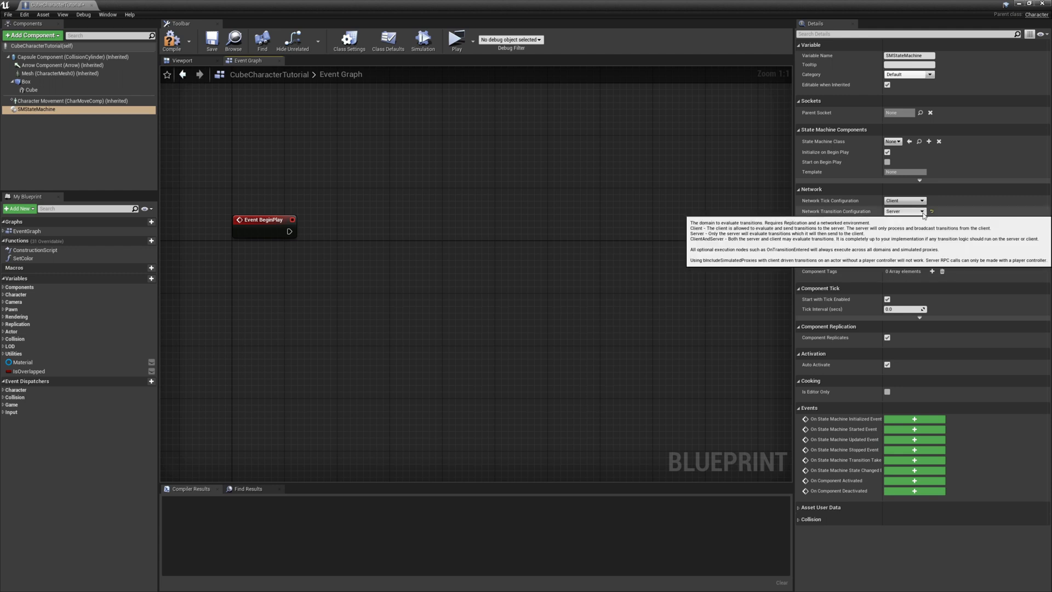
{"action": "left_click", "coordinate": [903, 211]}
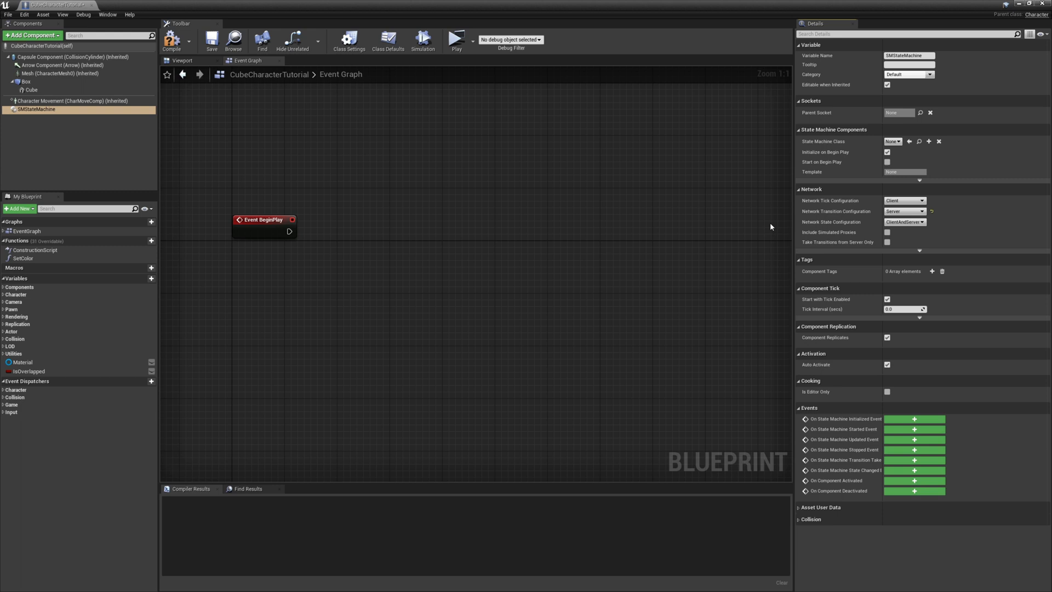
{"action": "mouse_move", "coordinate": [768, 224]}
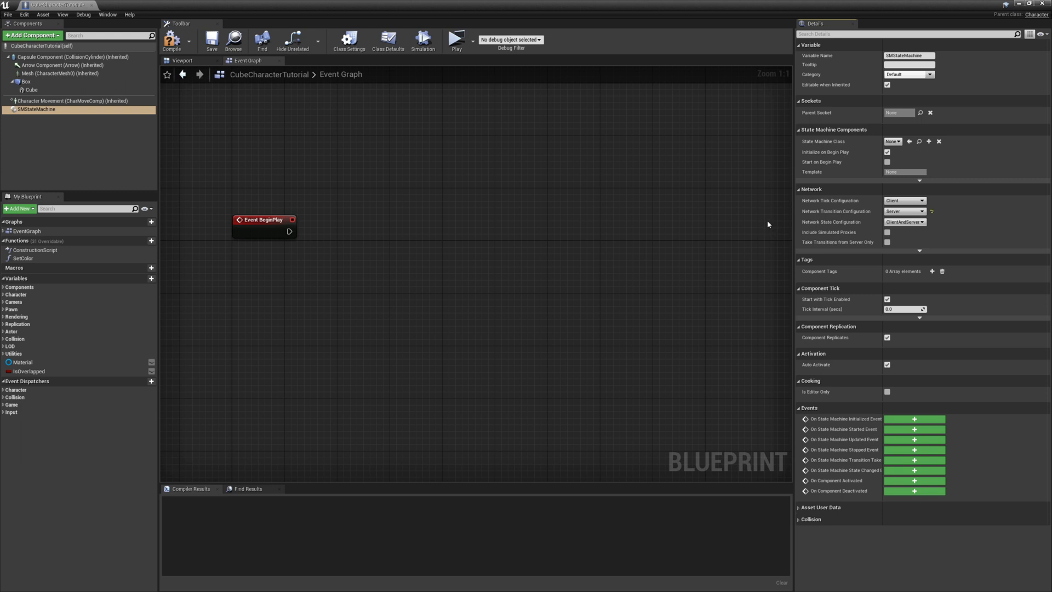
{"action": "mouse_move", "coordinate": [757, 215]}
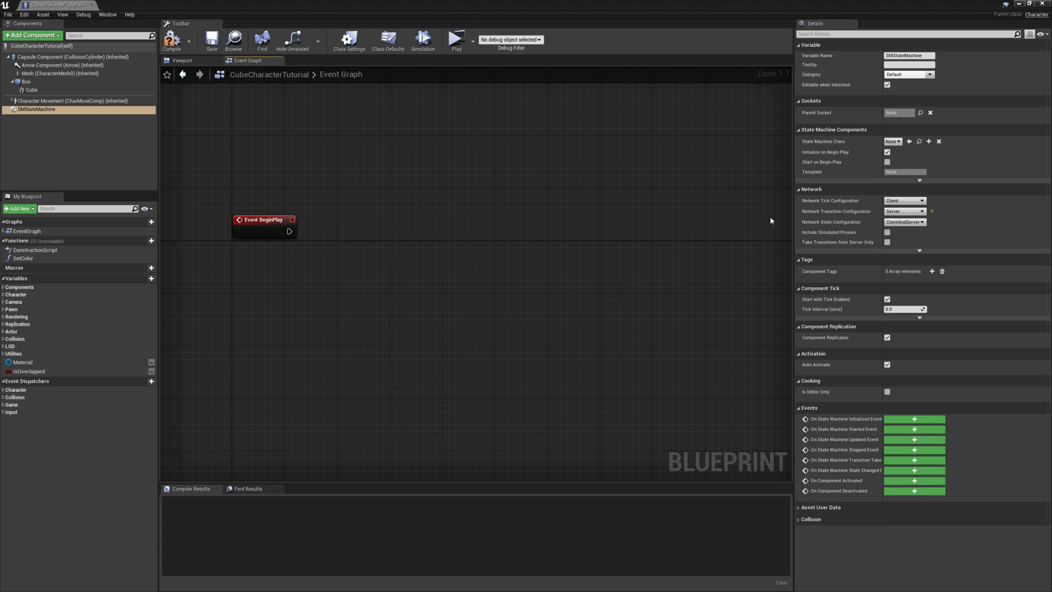
{"action": "mouse_move", "coordinate": [771, 220]}
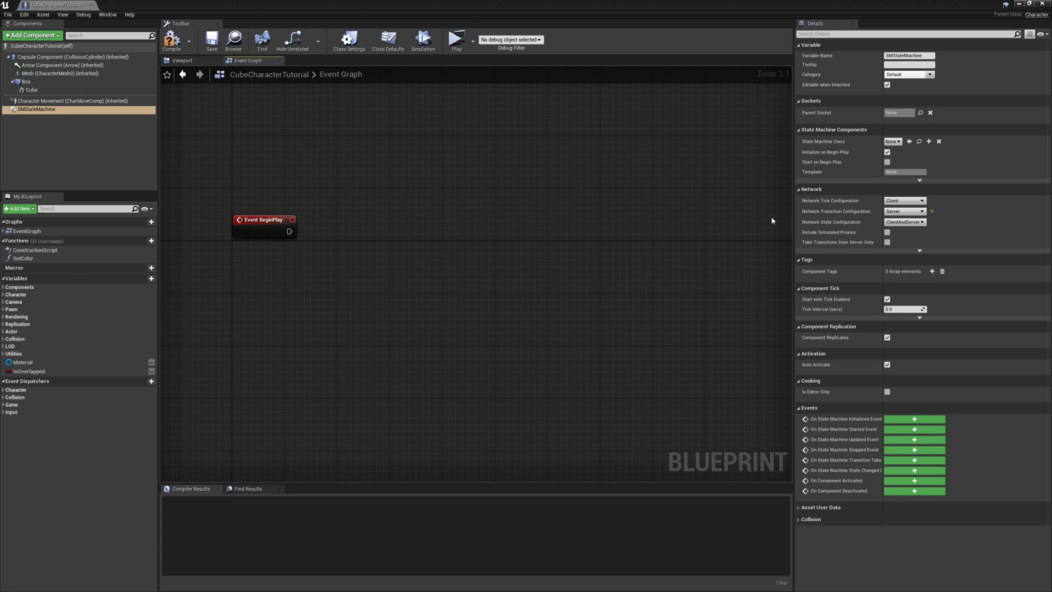
{"action": "mouse_move", "coordinate": [712, 225]}
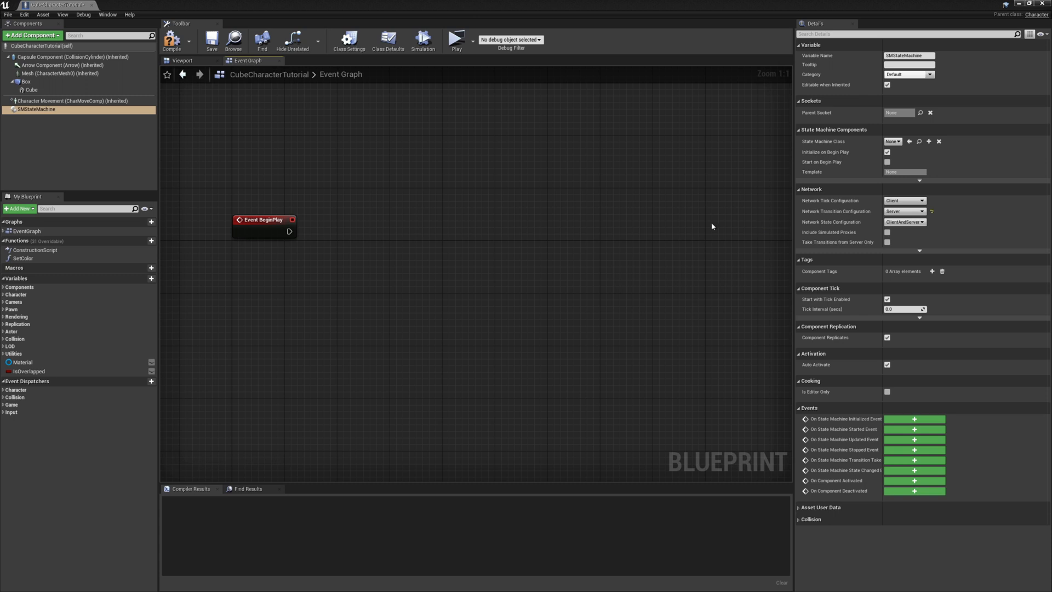
{"action": "mouse_move", "coordinate": [613, 303]}
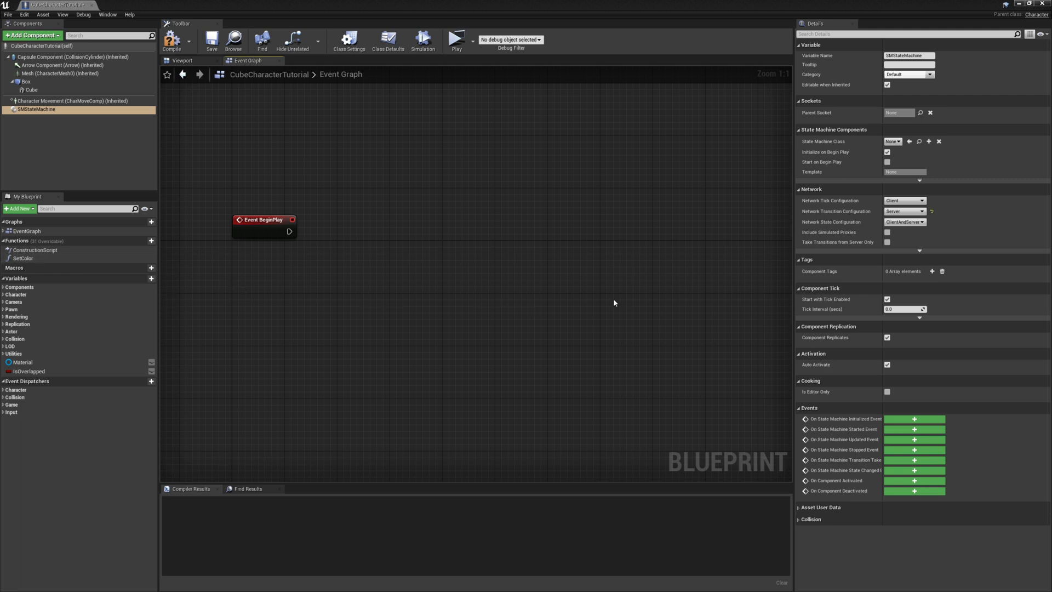
{"action": "mouse_move", "coordinate": [767, 225]}
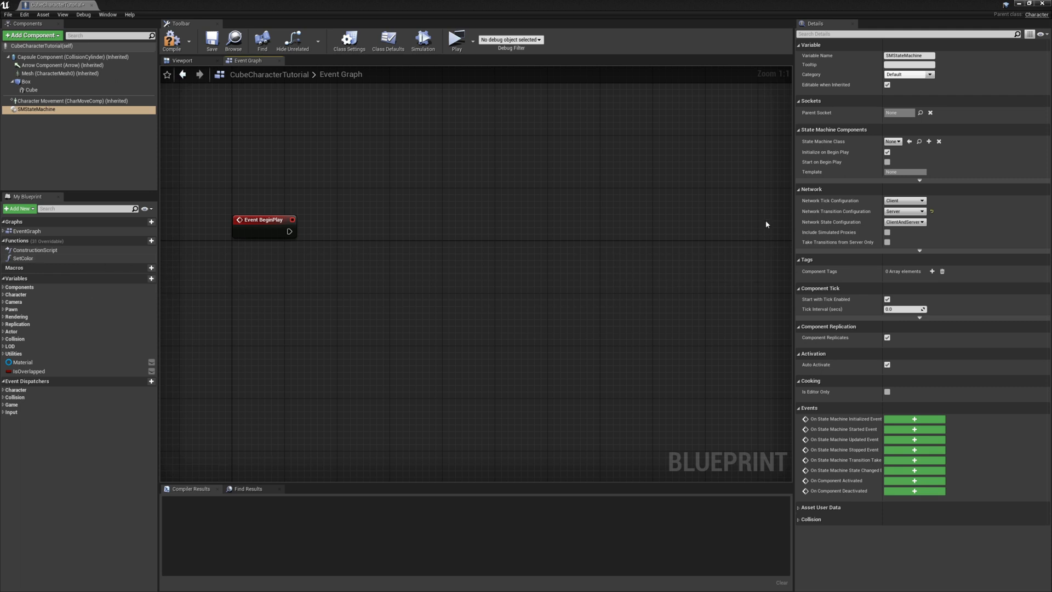
{"action": "mouse_move", "coordinate": [772, 232]}
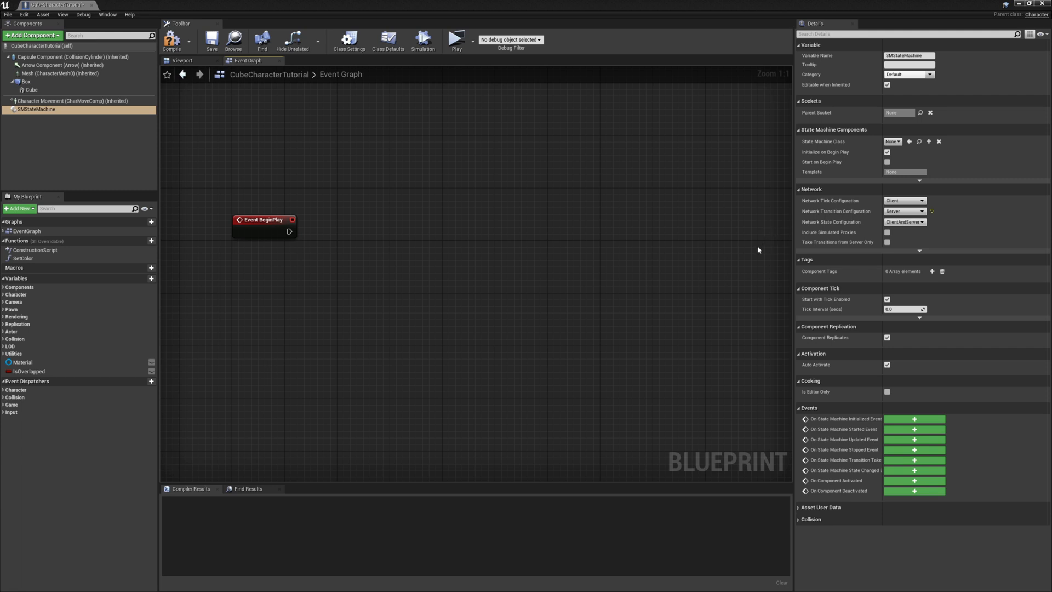
{"action": "mouse_move", "coordinate": [904, 222]}
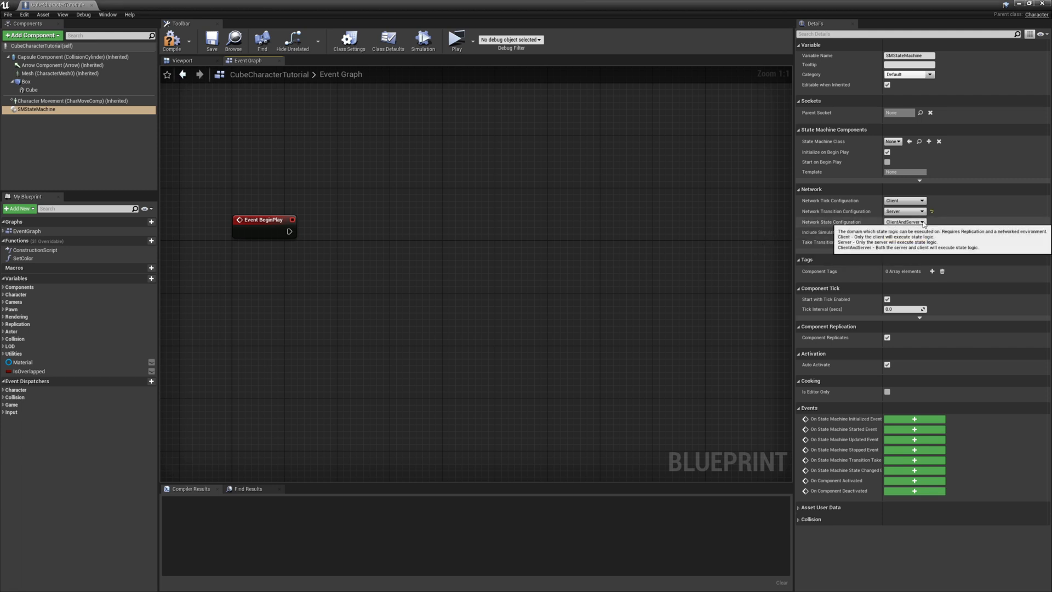
Set Network State Configuration to Client only for the SMStateMachine component.
{"action": "left_click", "coordinate": [901, 222]}
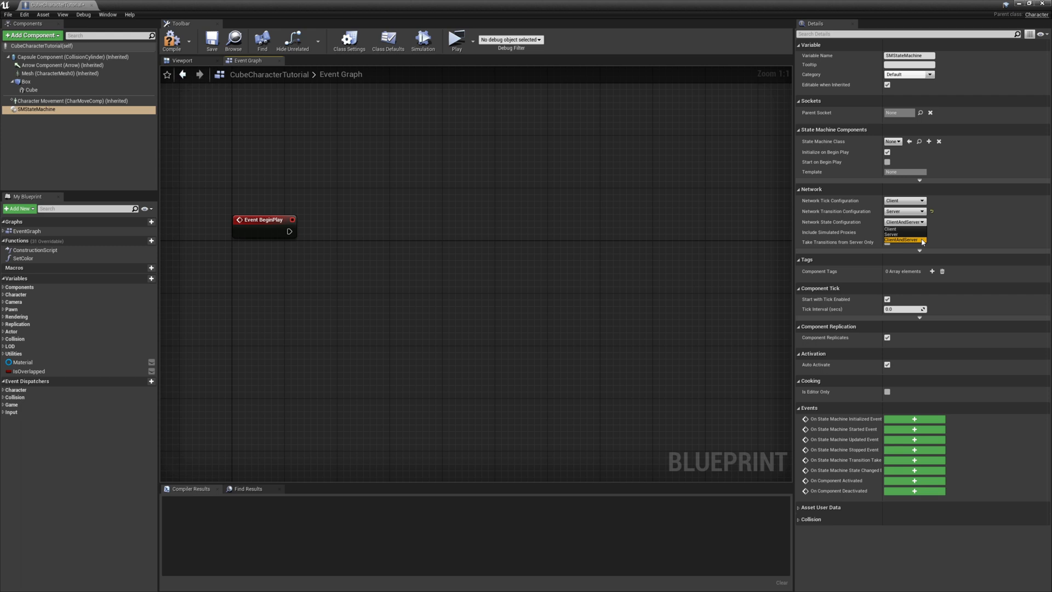
{"action": "left_click", "coordinate": [890, 229]}
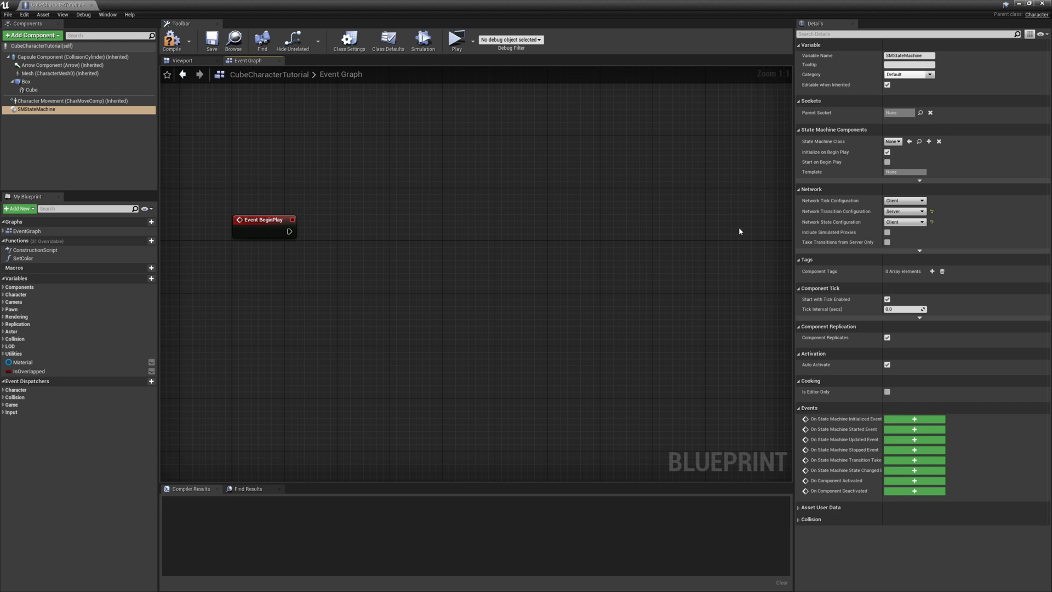
{"action": "mouse_move", "coordinate": [847, 223]}
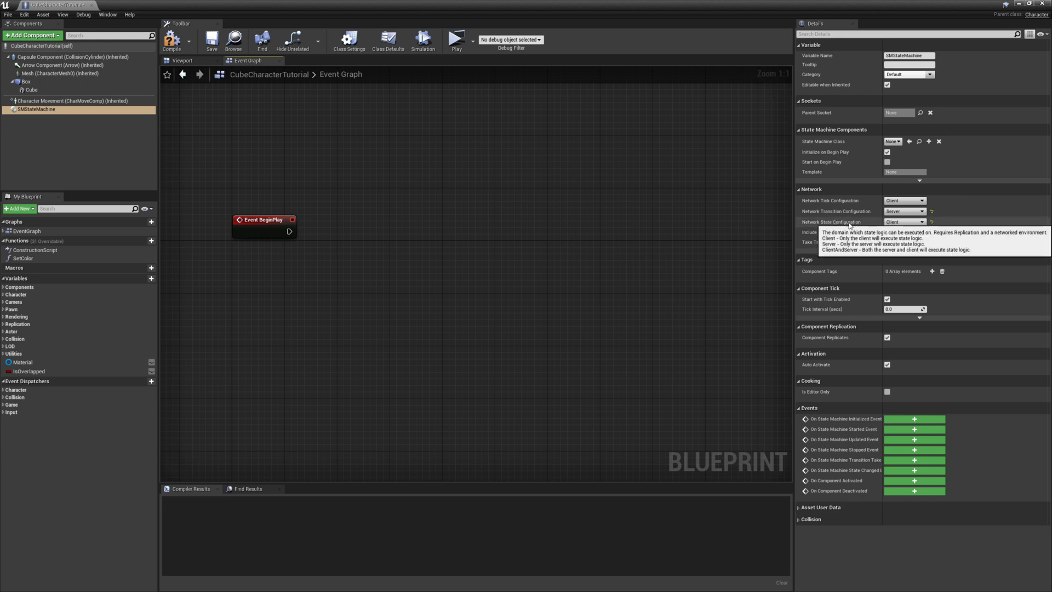
{"action": "mouse_move", "coordinate": [738, 223]}
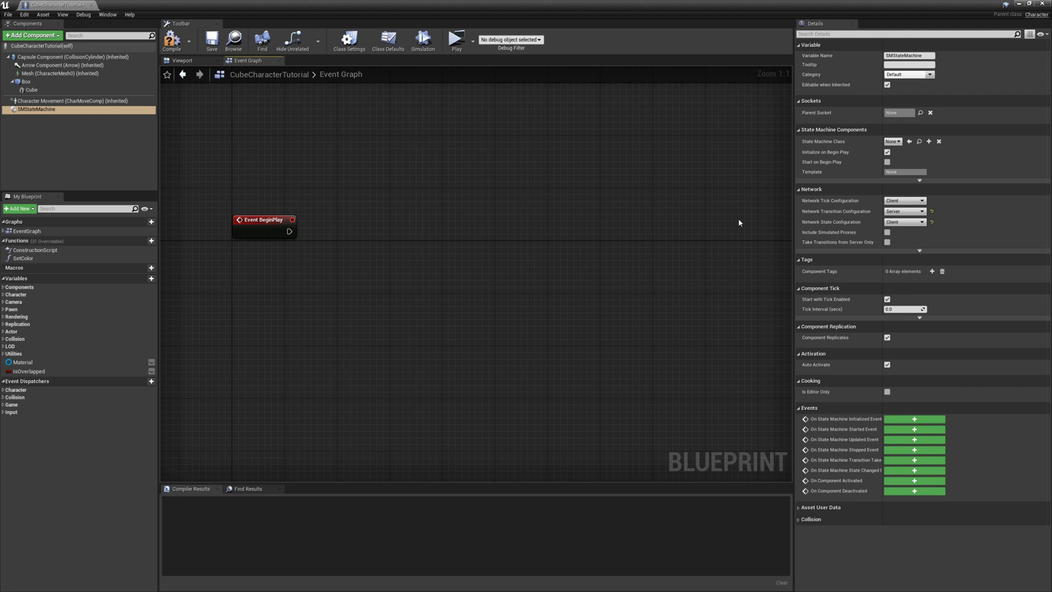
{"action": "mouse_move", "coordinate": [748, 229]}
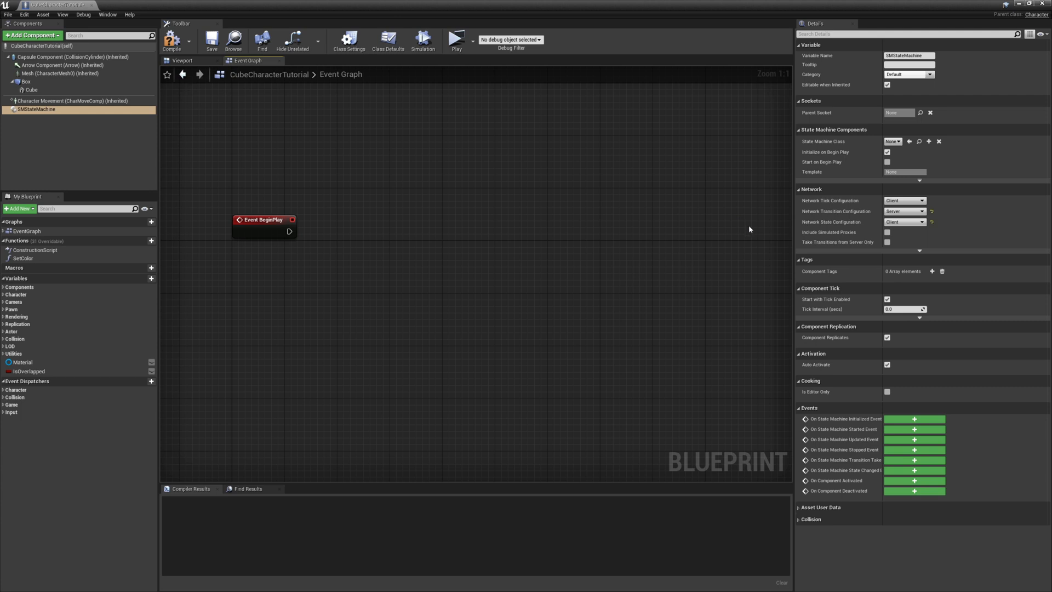
{"action": "mouse_move", "coordinate": [852, 232]}
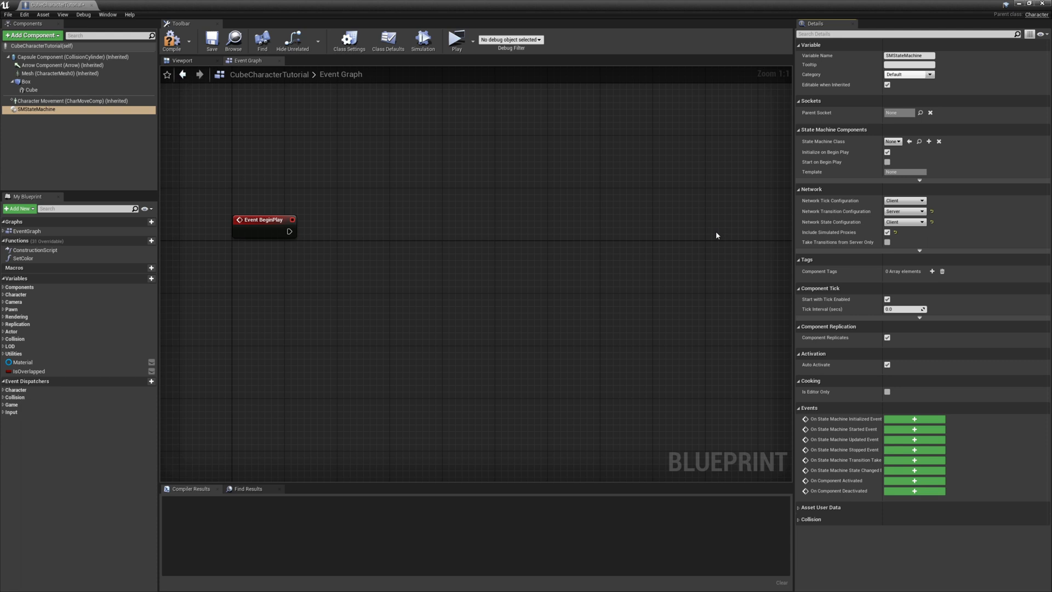
{"action": "mouse_move", "coordinate": [755, 241]}
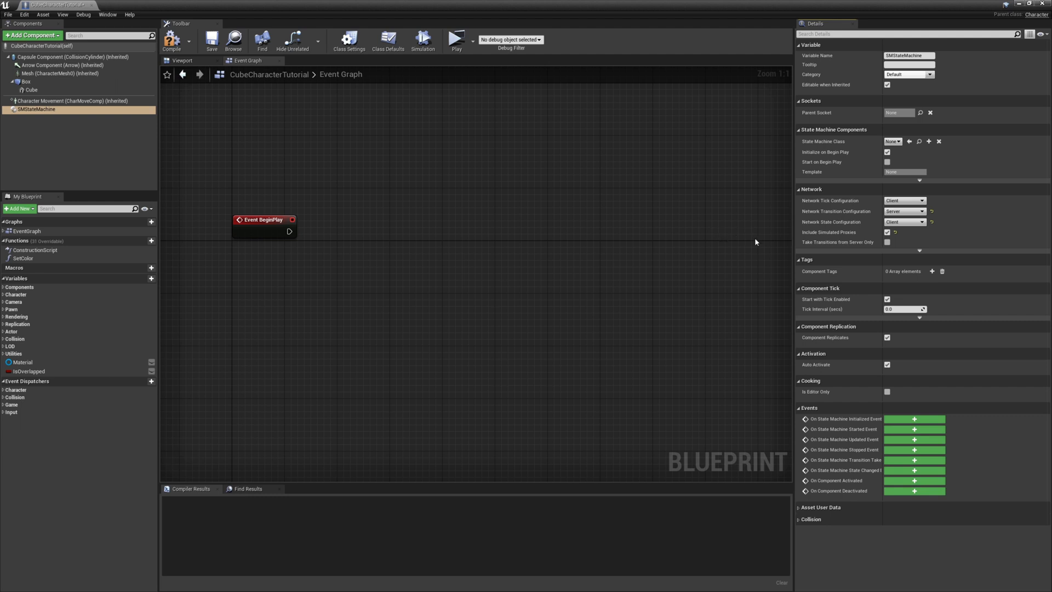
{"action": "mouse_move", "coordinate": [767, 244]}
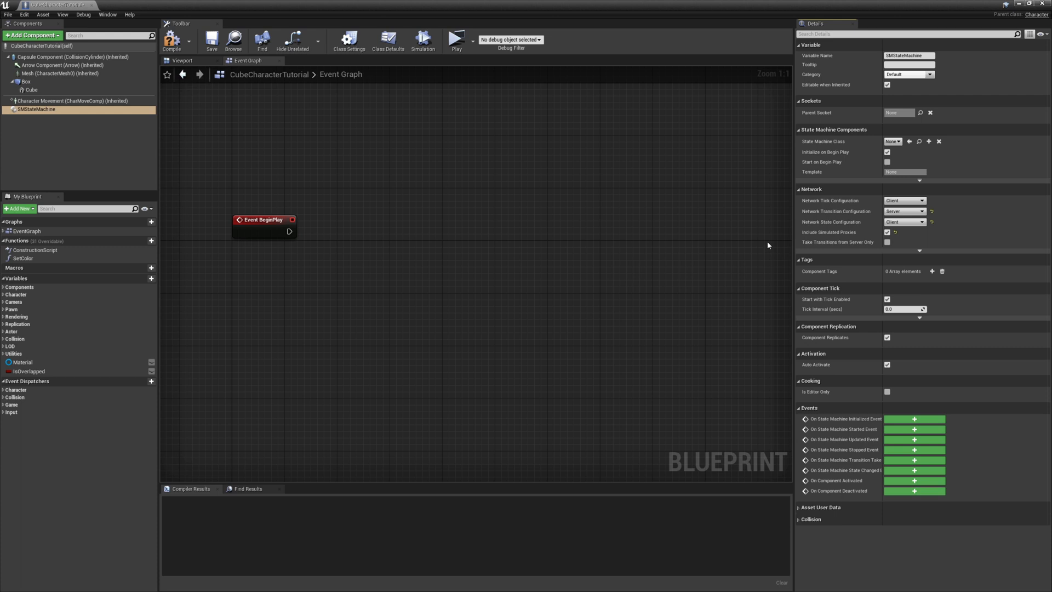
{"action": "mouse_move", "coordinate": [771, 236]}
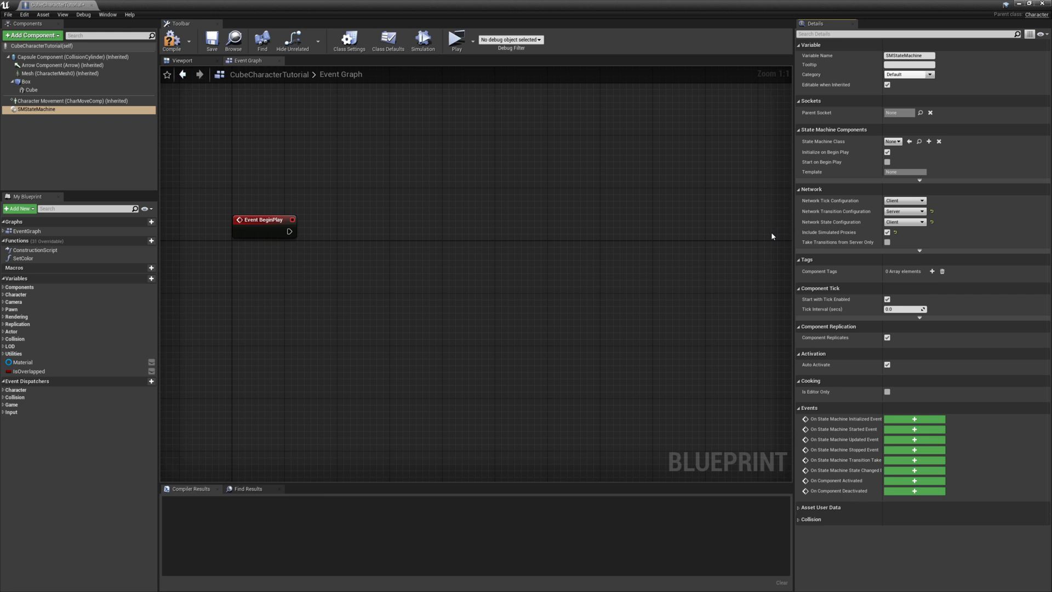
{"action": "mouse_move", "coordinate": [766, 240]}
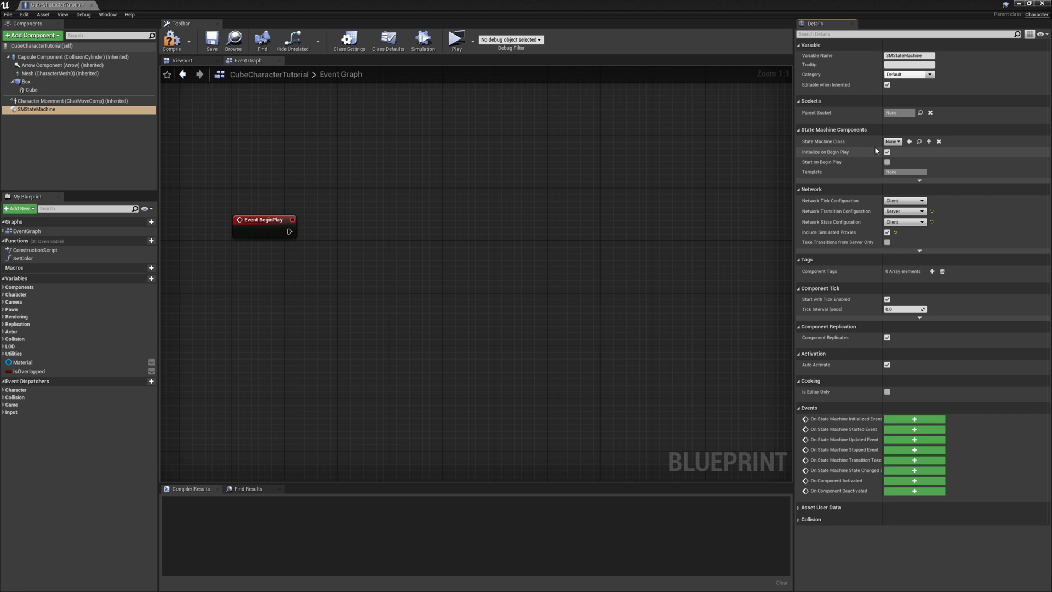
Set State Machine Class to CubeColorChanger (searched 'colo') and enable Start on Begin Play.
{"action": "left_click", "coordinate": [891, 141]}
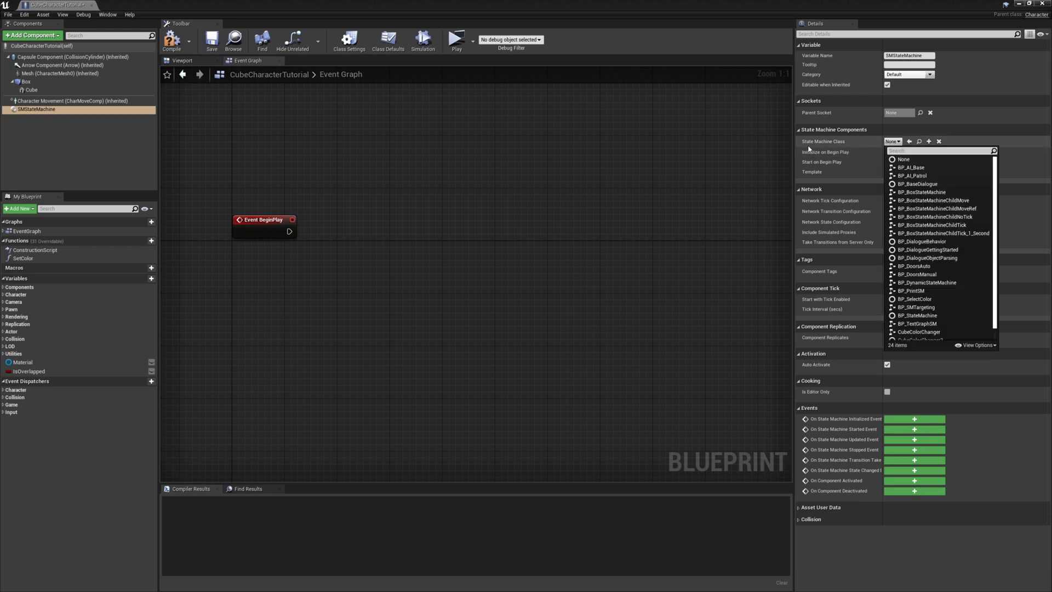
{"action": "type", "text": "colo"}
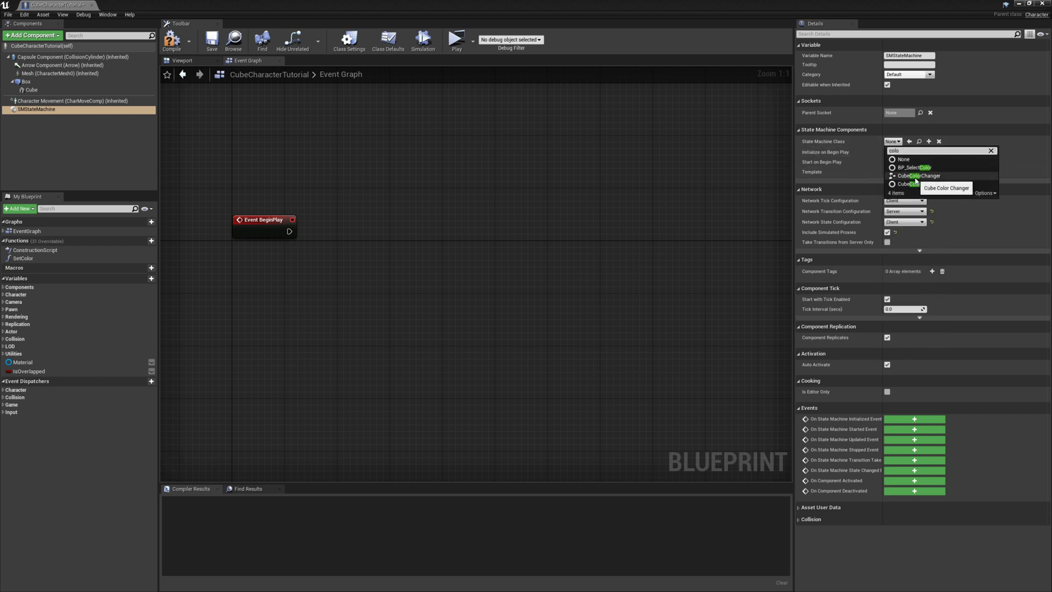
{"action": "left_click", "coordinate": [915, 176]}
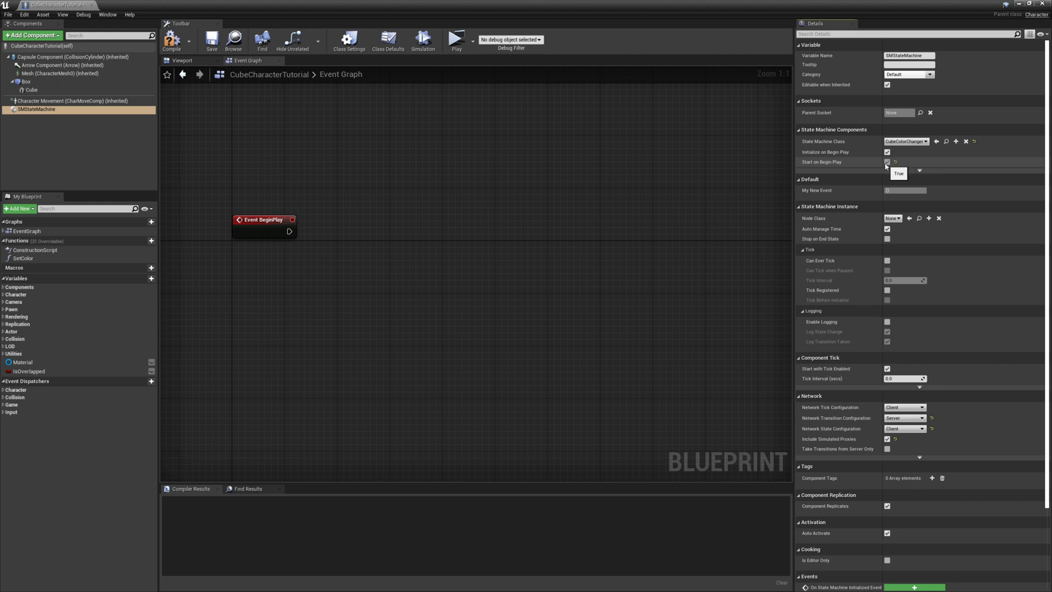
{"action": "left_click", "coordinate": [886, 162]}
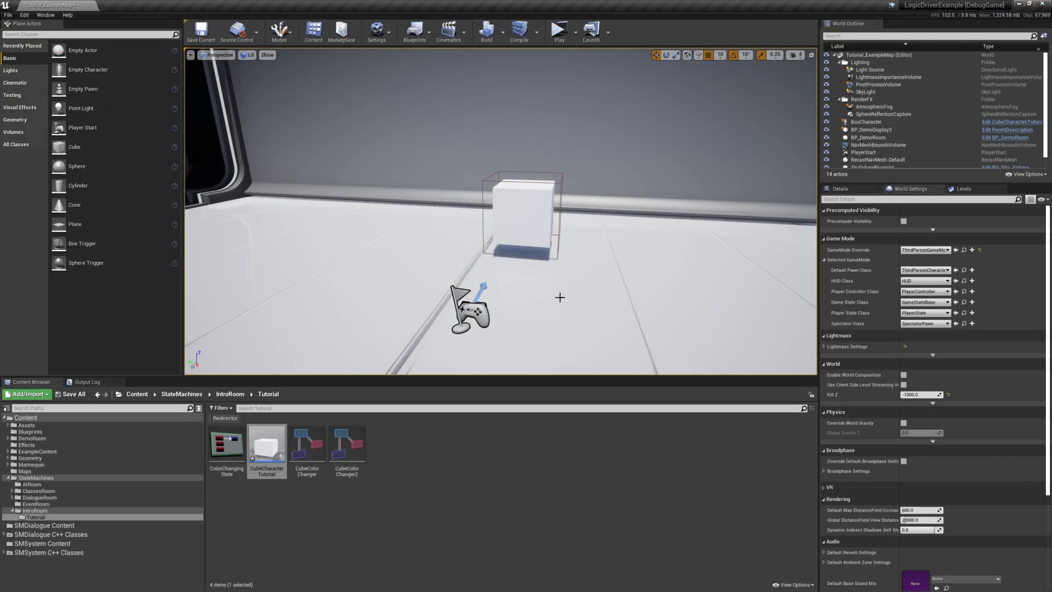
Open CubeColorChanger's state machine graph and enter the Green to Red transition graph.
{"action": "double_click", "coordinate": [266, 446]}
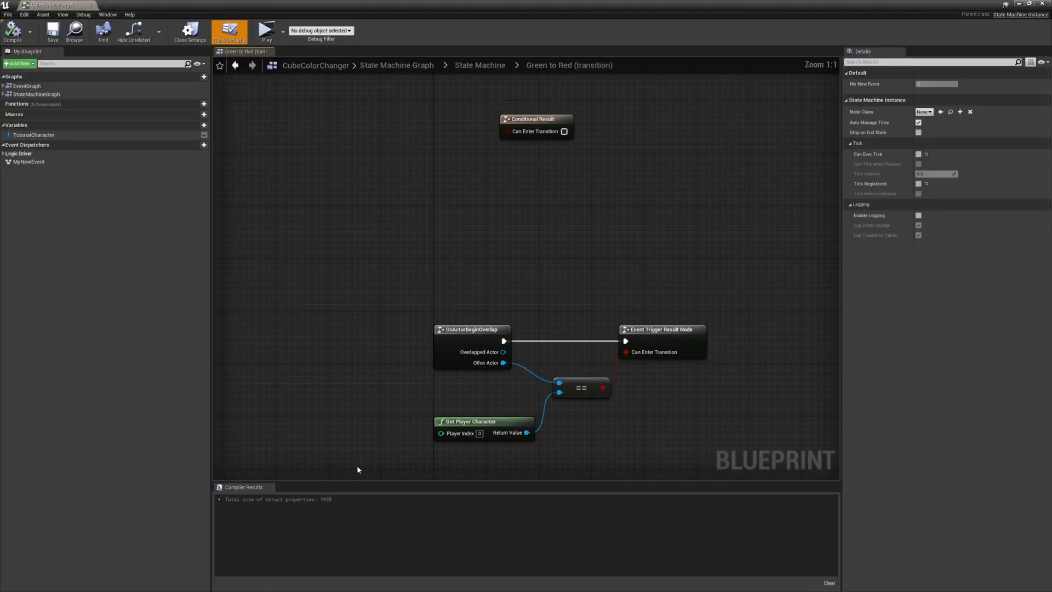
{"action": "left_click", "coordinate": [479, 64]}
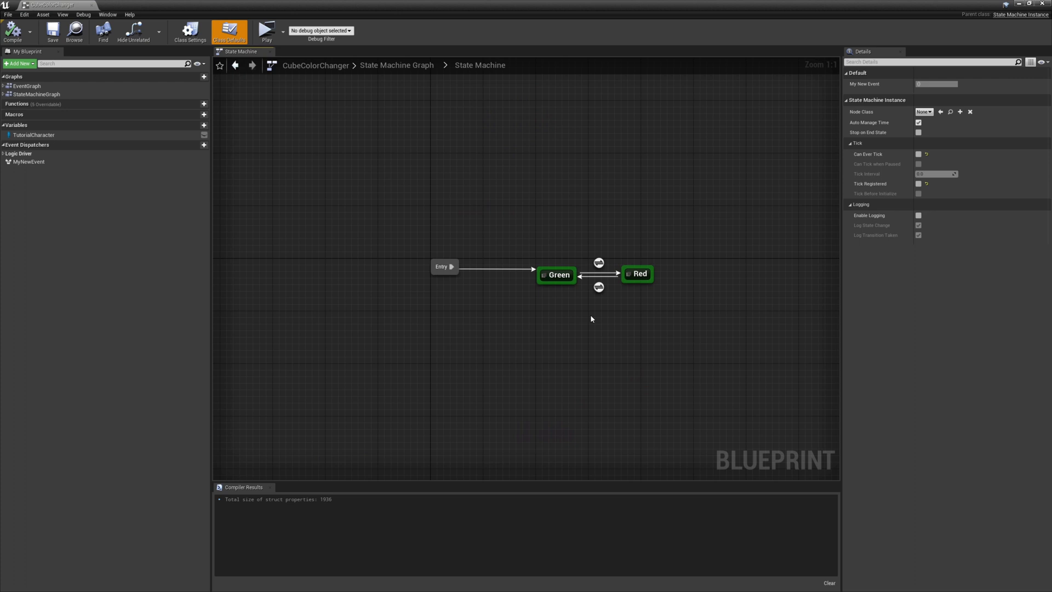
{"action": "mouse_move", "coordinate": [603, 271]}
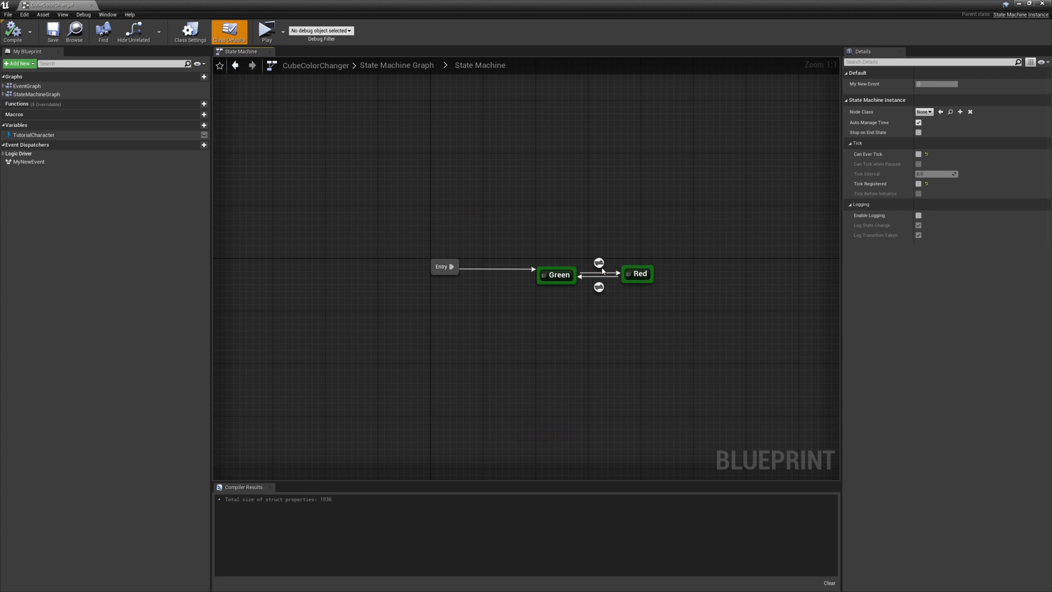
{"action": "double_click", "coordinate": [597, 274]}
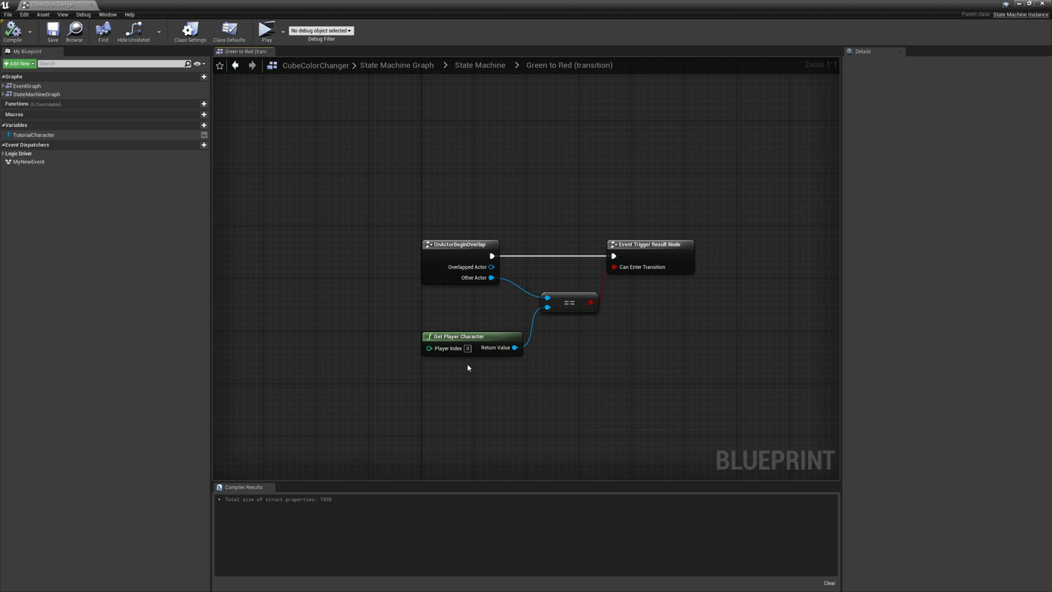
{"action": "mouse_move", "coordinate": [506, 367]}
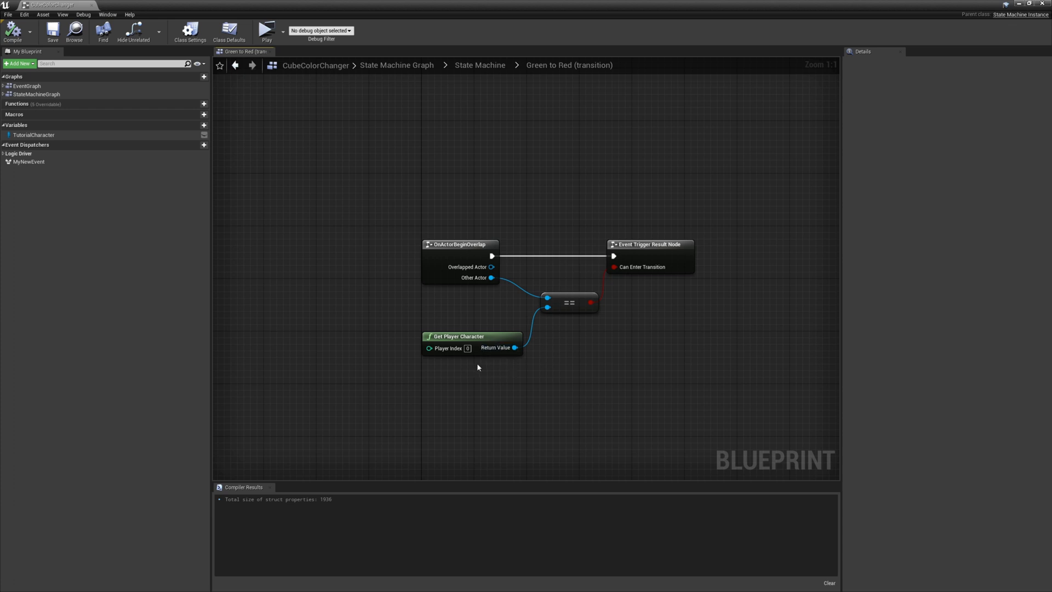
{"action": "mouse_move", "coordinate": [533, 390]}
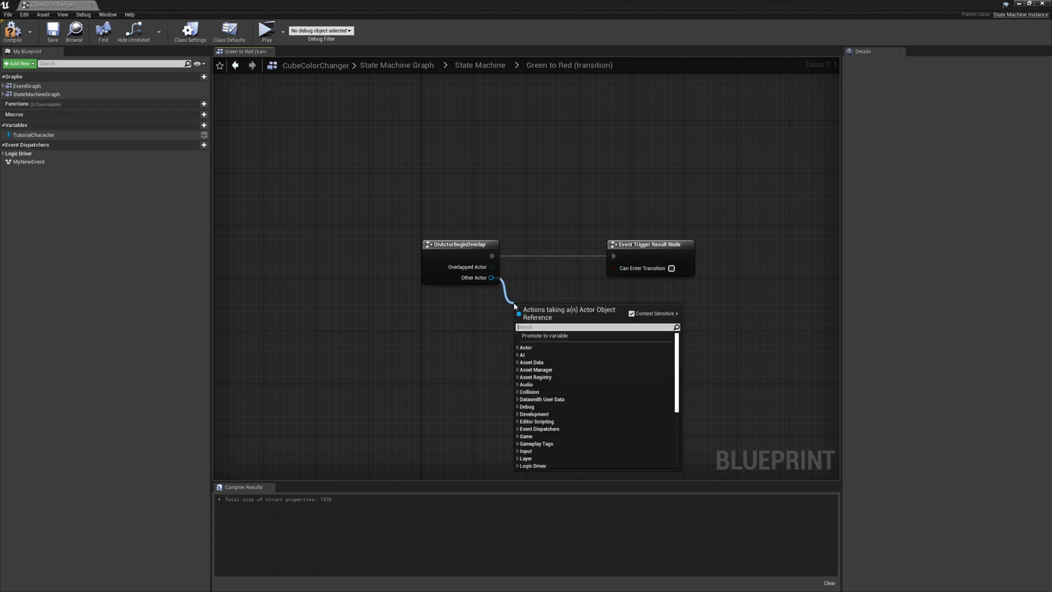
Add a GetClass node from Other Actor and cast its result with Cast To Character Class.
{"action": "type", "text": "get class"}
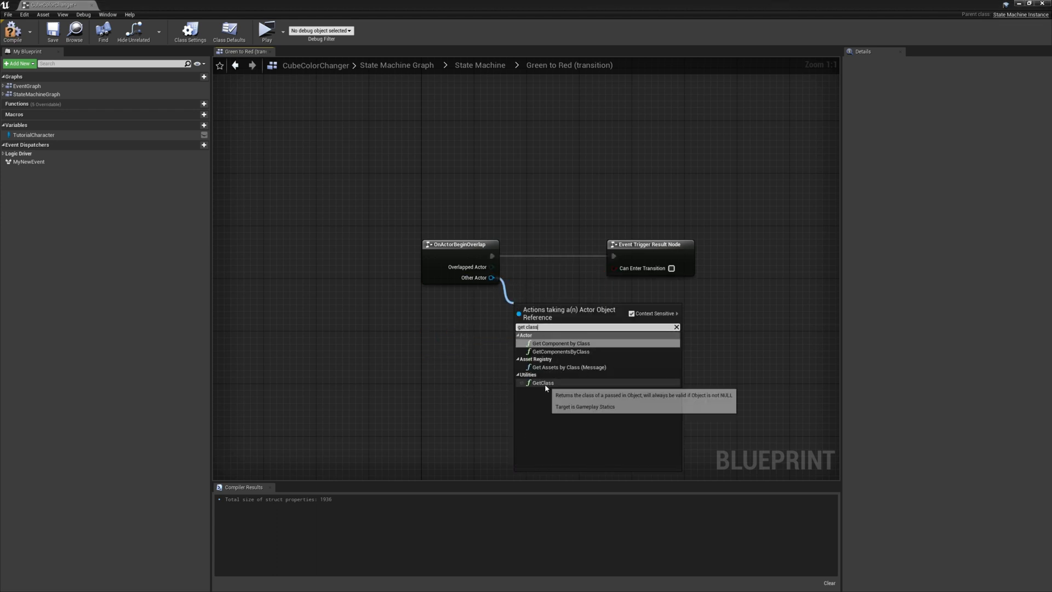
{"action": "left_click", "coordinate": [542, 383]}
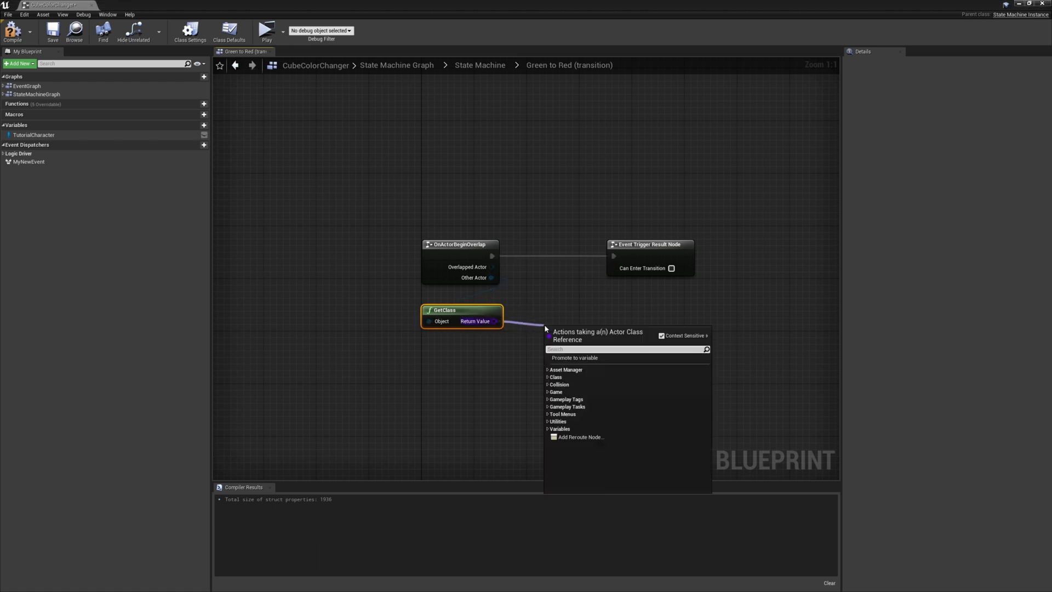
{"action": "type", "text": "cast to chara"}
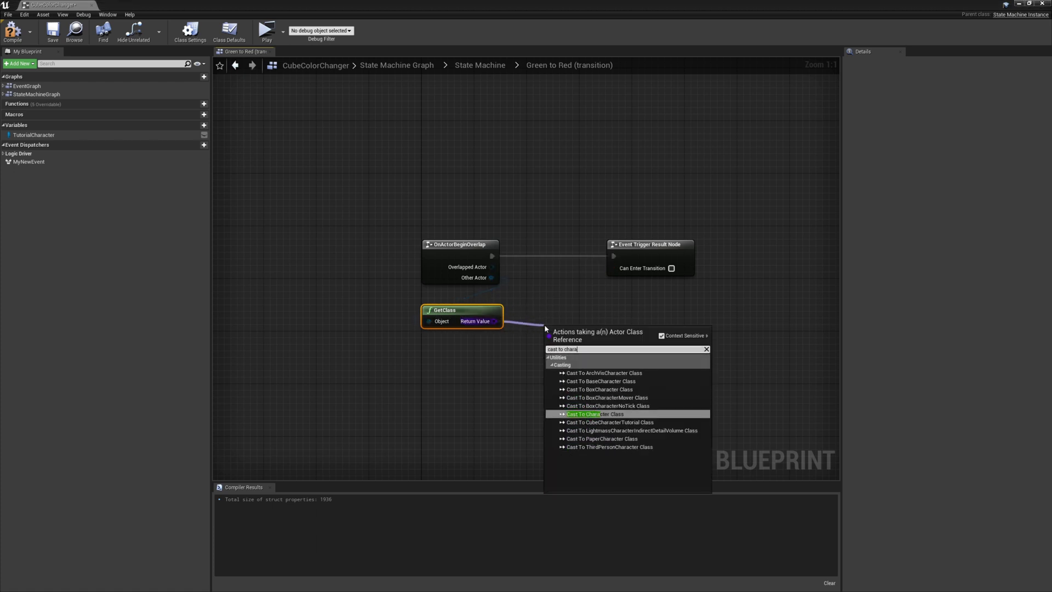
{"action": "left_click", "coordinate": [594, 414]}
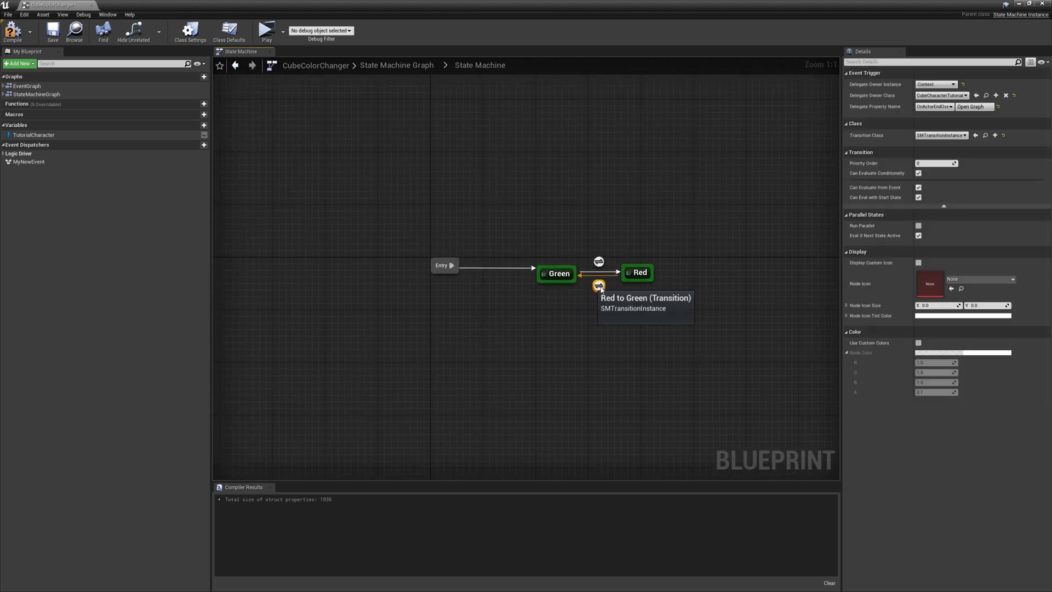
Enter the Red to Green transition graph and position the pasted GetClass and cast nodes.
{"action": "double_click", "coordinate": [598, 286]}
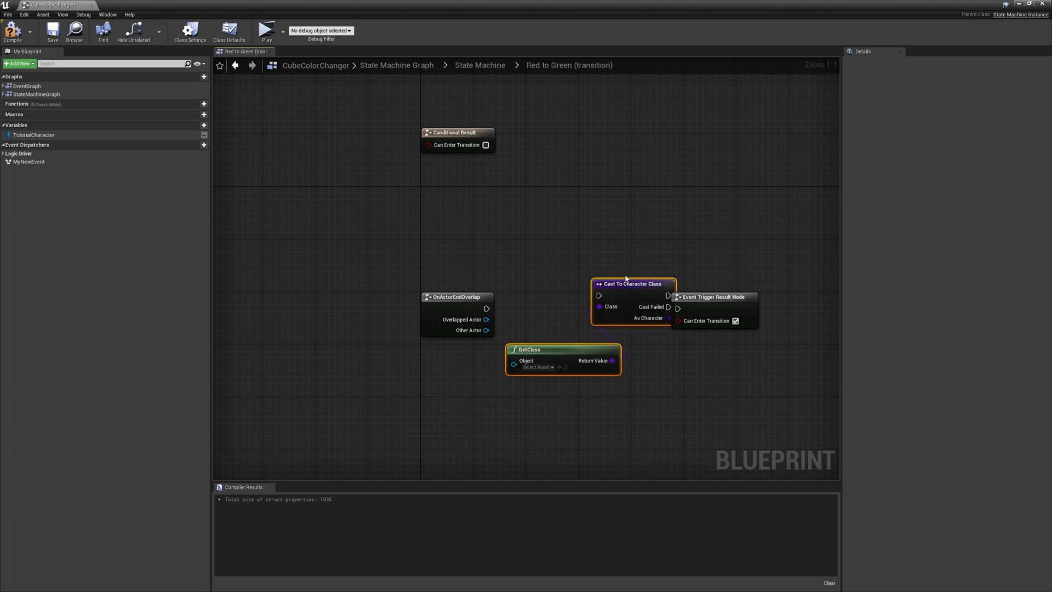
{"action": "left_click_drag", "start_coordinate": [631, 283], "coordinate": [559, 304]}
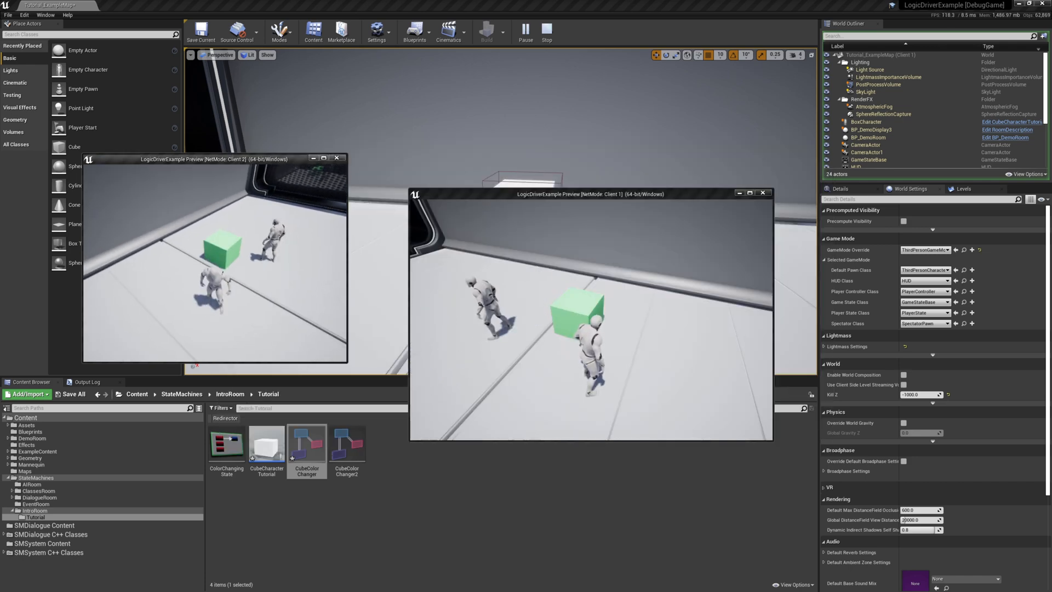
Stop the play session and set Net Mode to Play As Listen Server.
{"action": "left_click", "coordinate": [546, 30]}
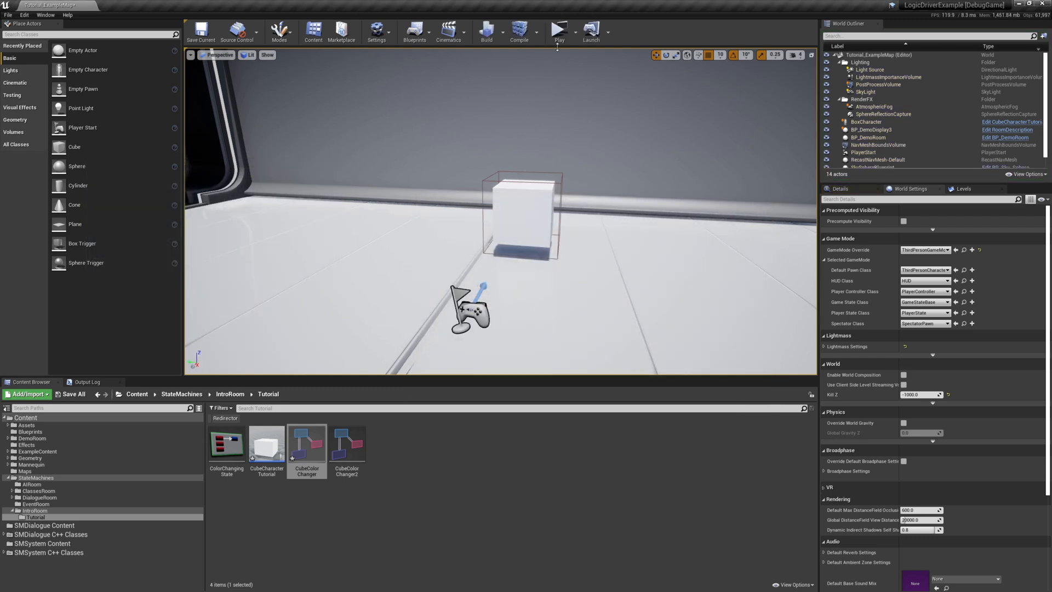
{"action": "left_click", "coordinate": [570, 30]}
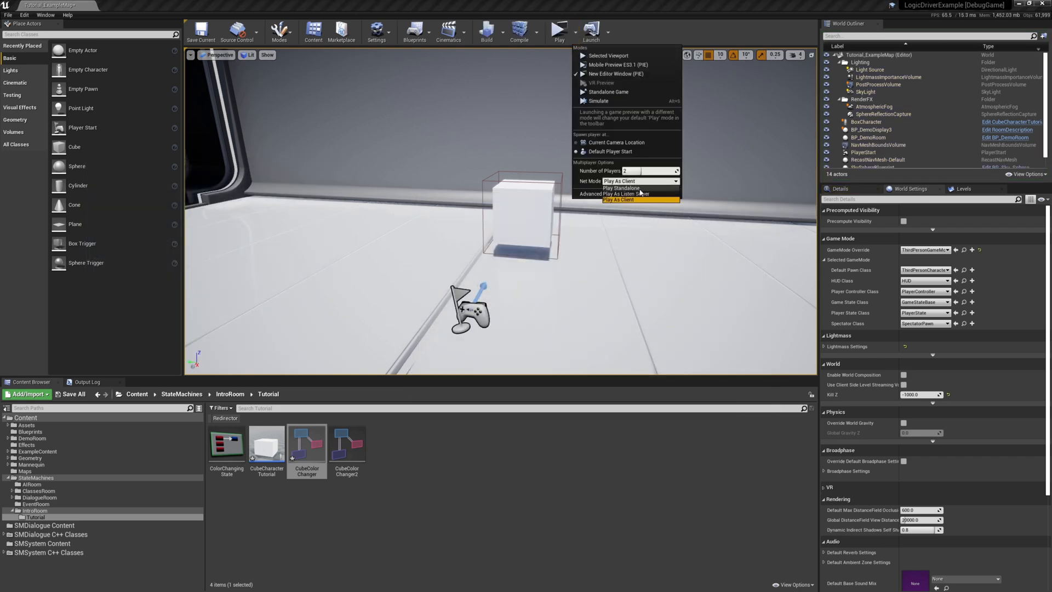
{"action": "left_click", "coordinate": [618, 195]}
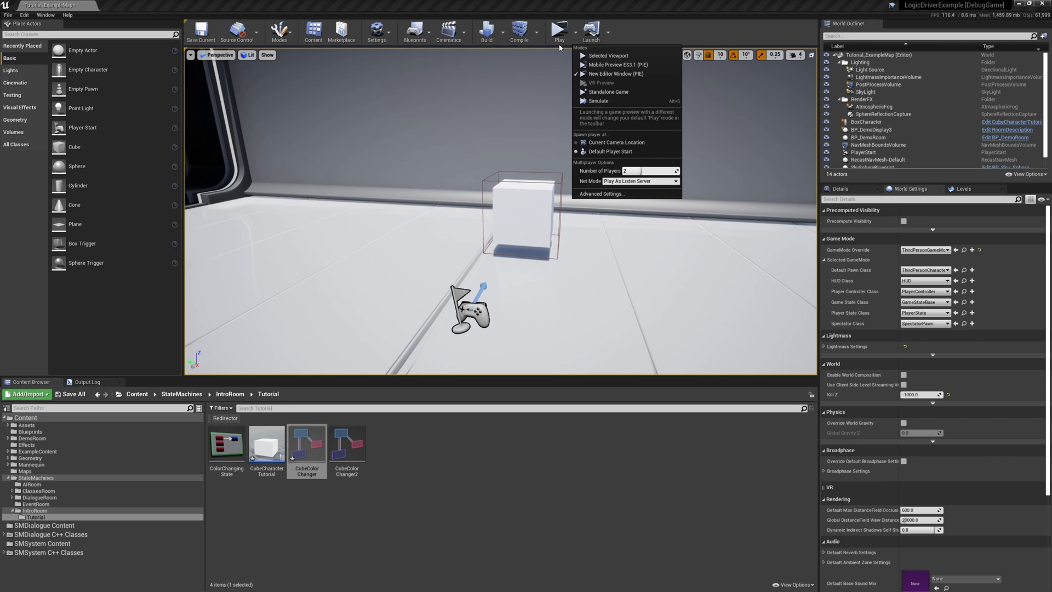